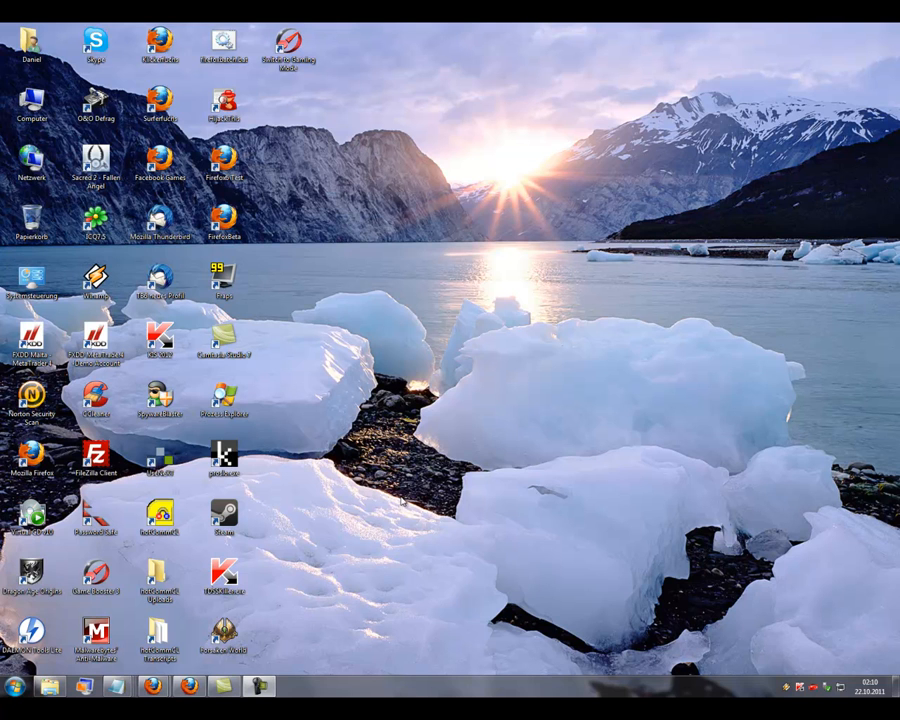
pyautogui.moveTo(405, 500)
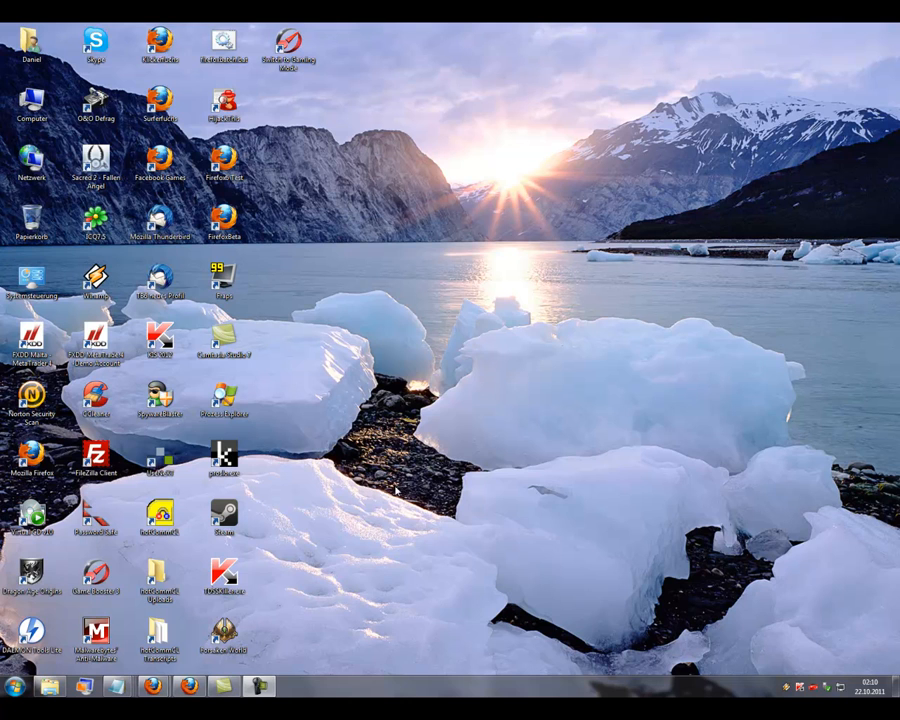
pyautogui.moveTo(425, 465)
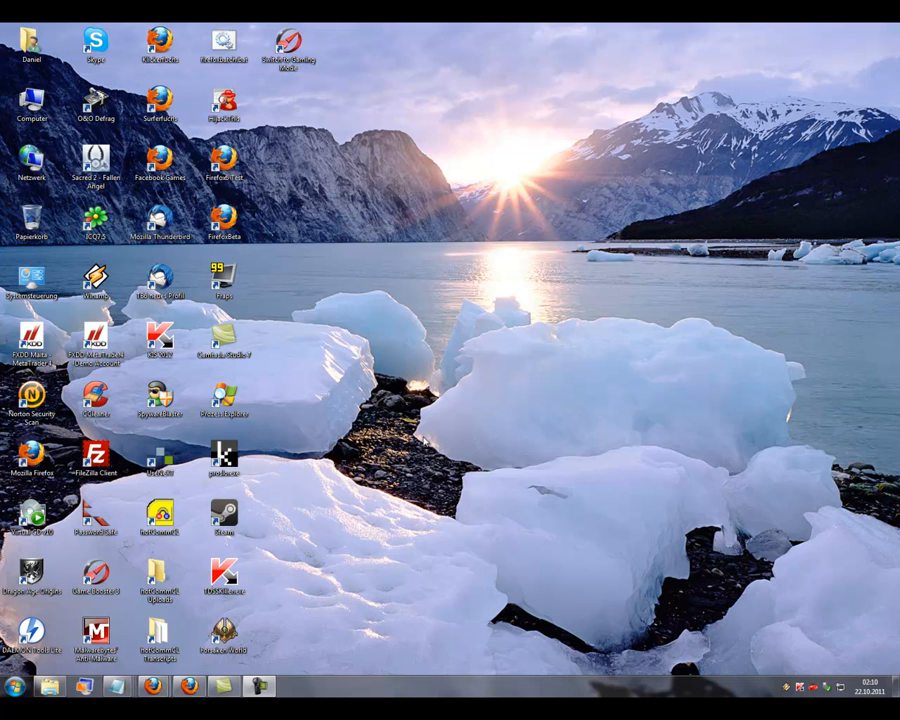
pyautogui.moveTo(370, 343)
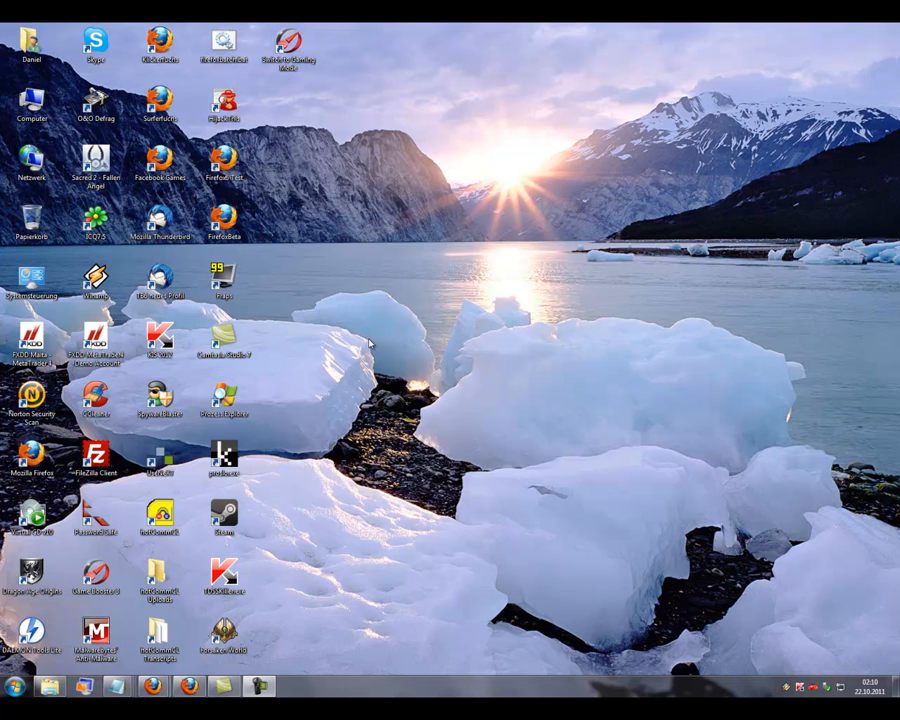
pyautogui.moveTo(370, 338)
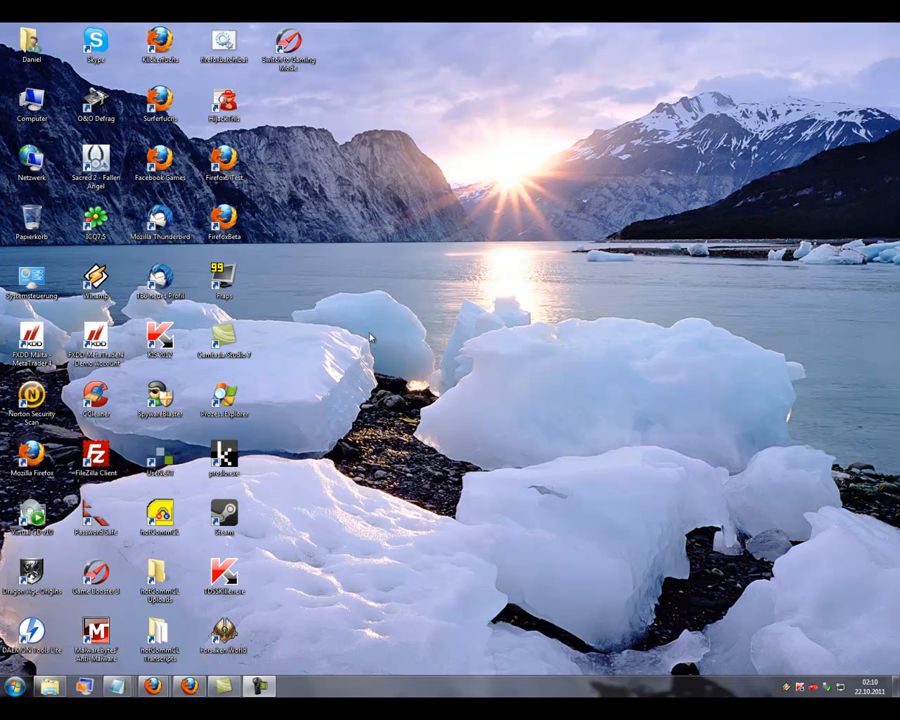
pyautogui.moveTo(370, 313)
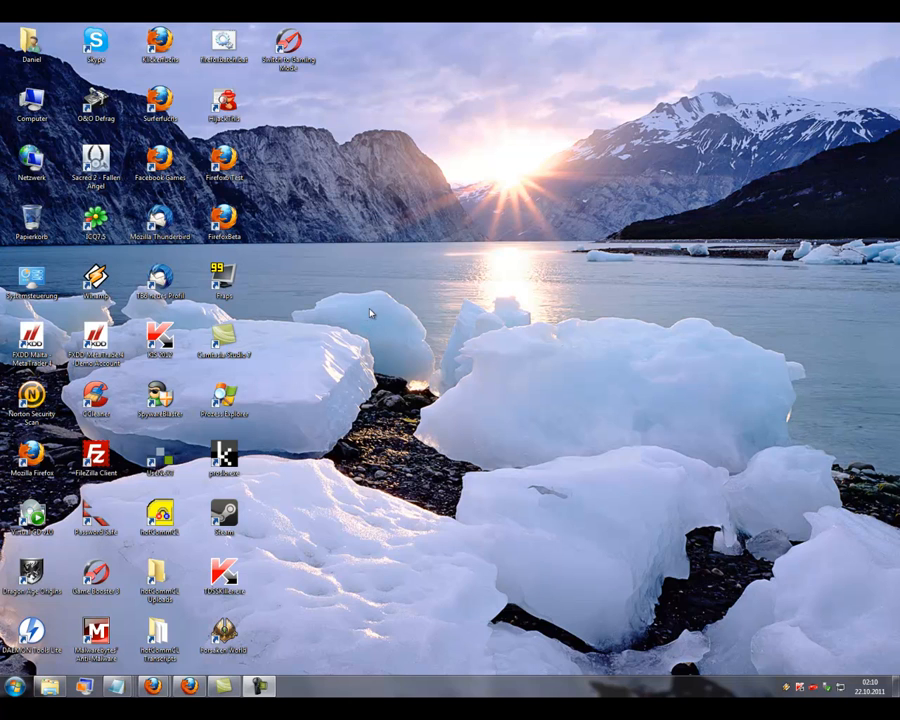
pyautogui.moveTo(362, 313)
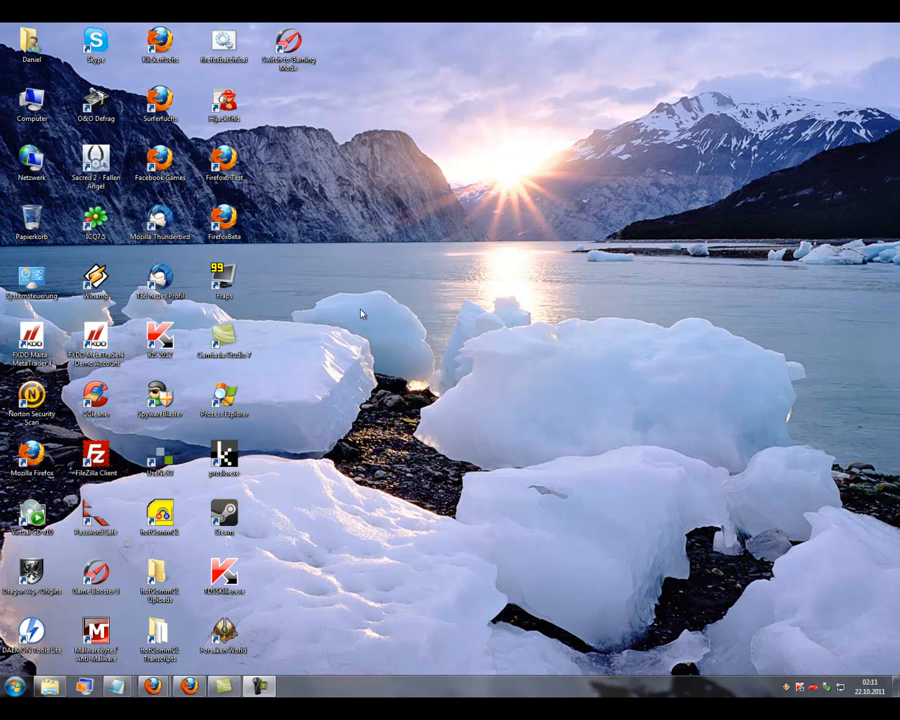
pyautogui.moveTo(355, 300)
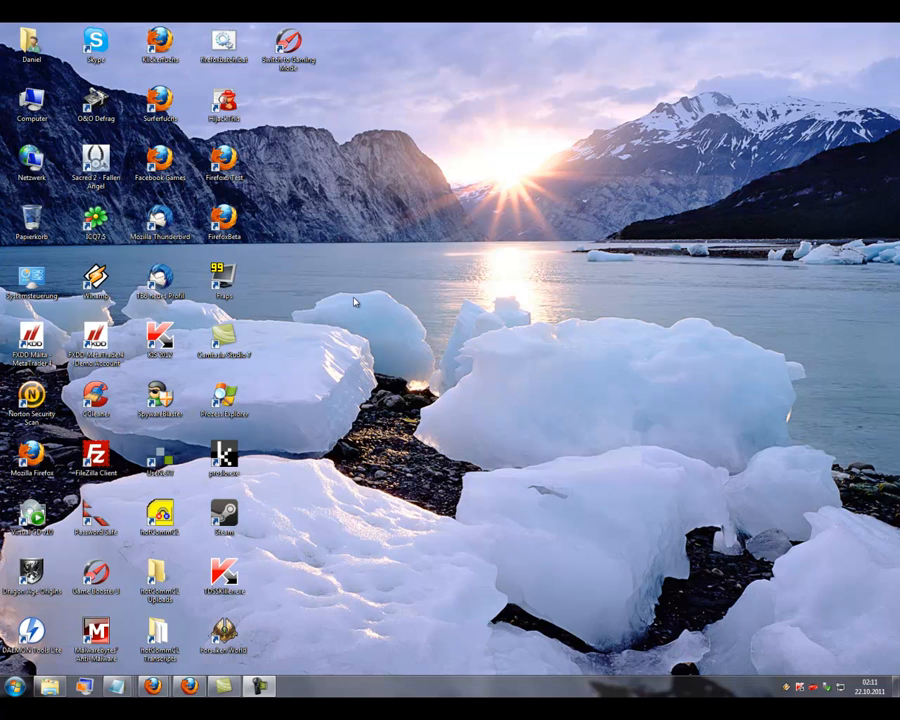
pyautogui.moveTo(329, 291)
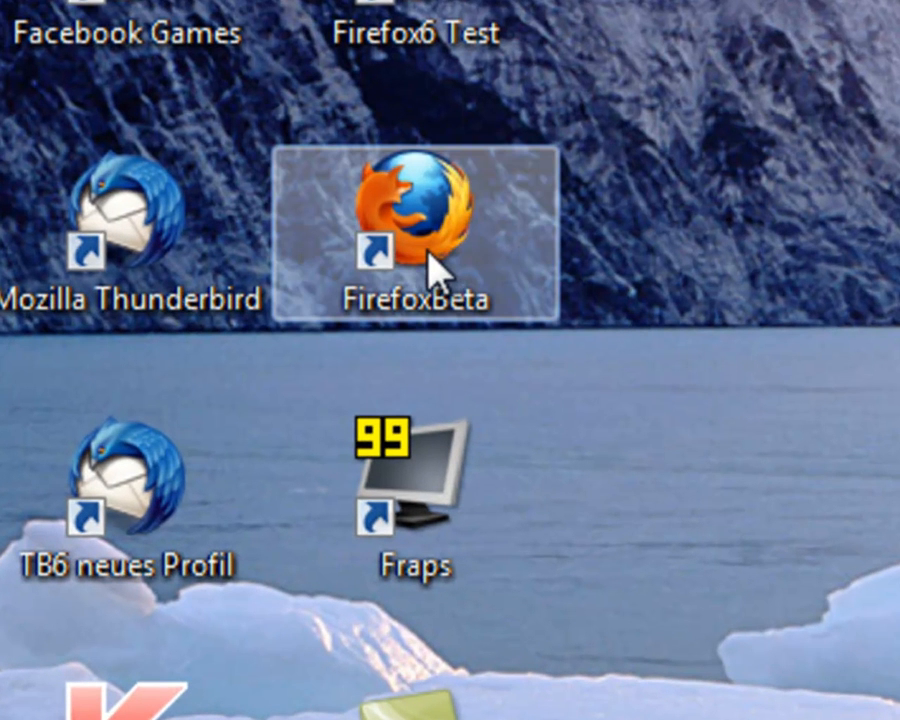
pyautogui.moveTo(462, 262)
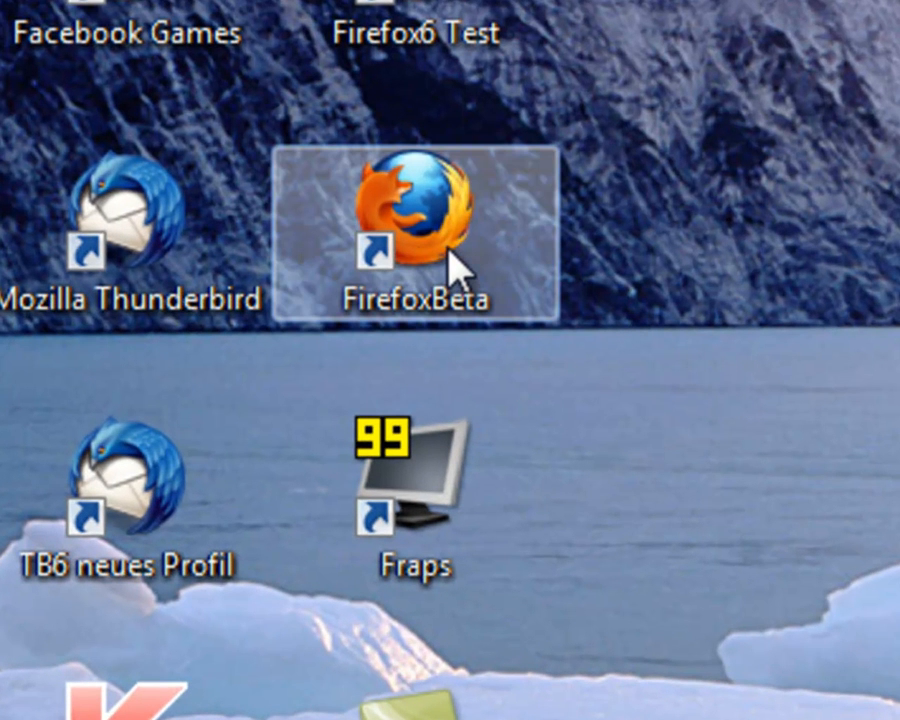
pyautogui.moveTo(442, 243)
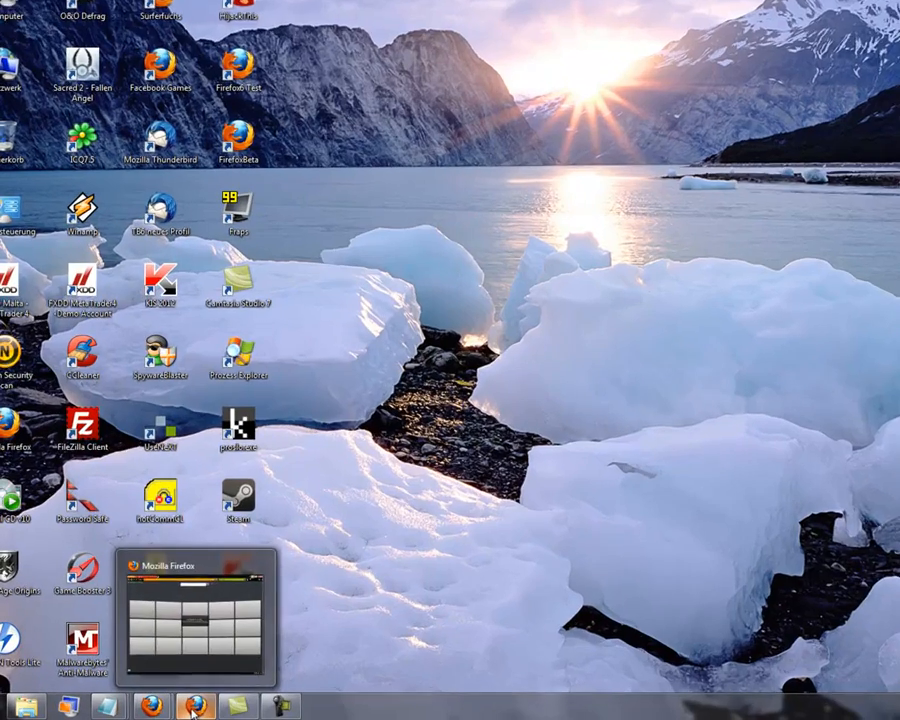
# Step: Restore the Firefox window from the taskbar and open the orange Firefox main menu
pyautogui.click(156, 702)
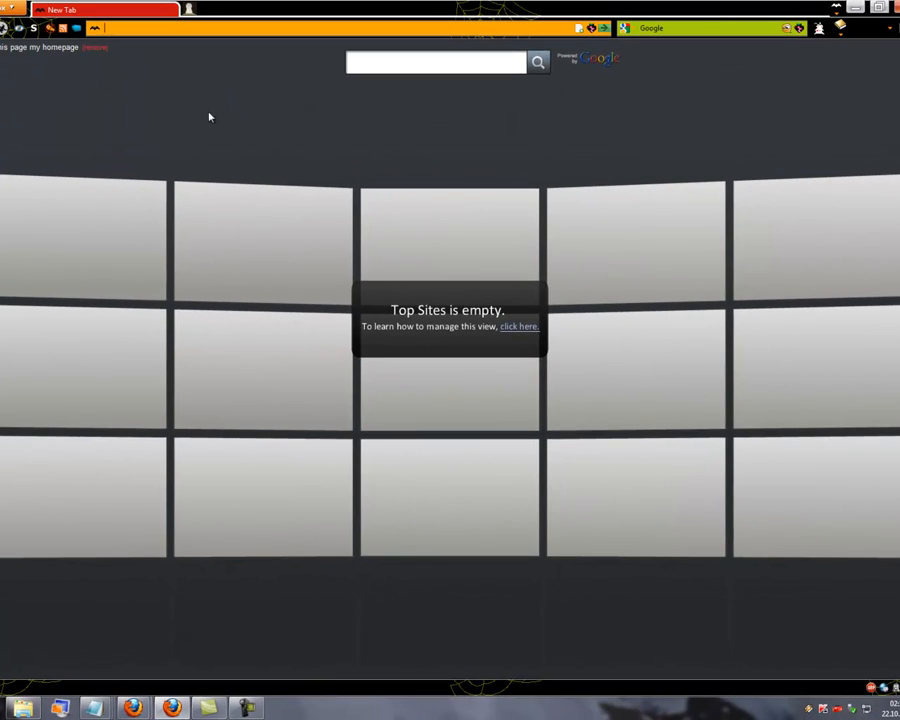
pyautogui.moveTo(169, 127)
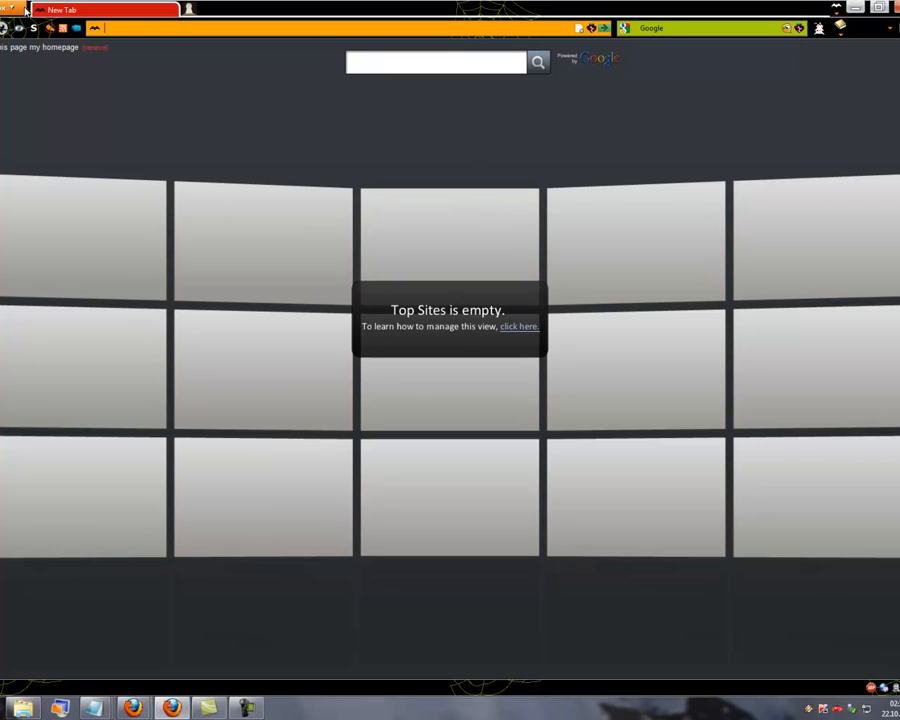
pyautogui.click(30, 20)
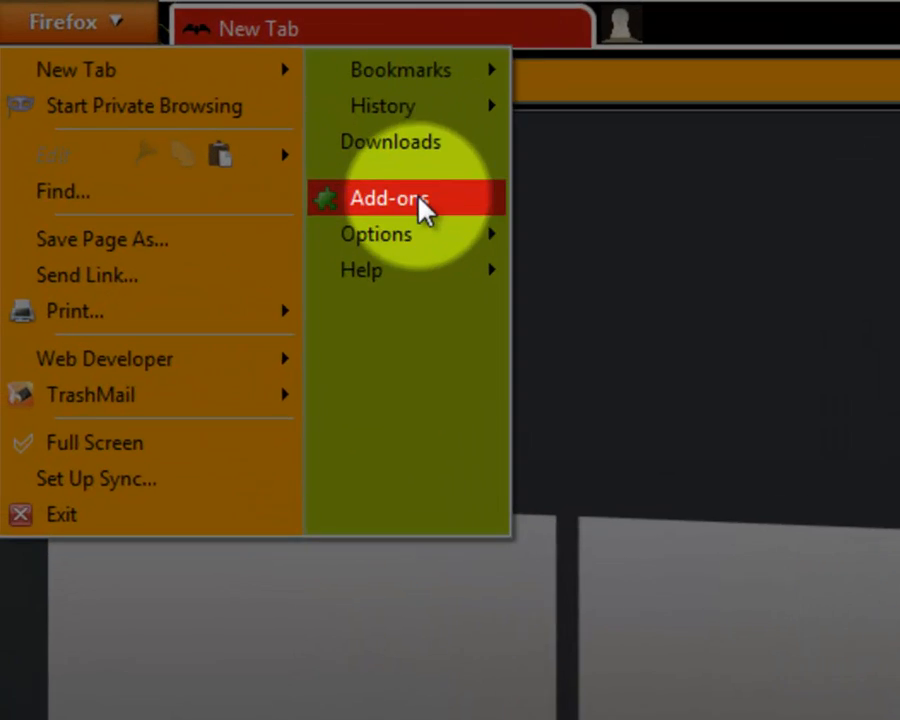
# Step: In the Add-ons Manager's Extensions list, remove Test Pilot 1.2
pyautogui.click(390, 197)
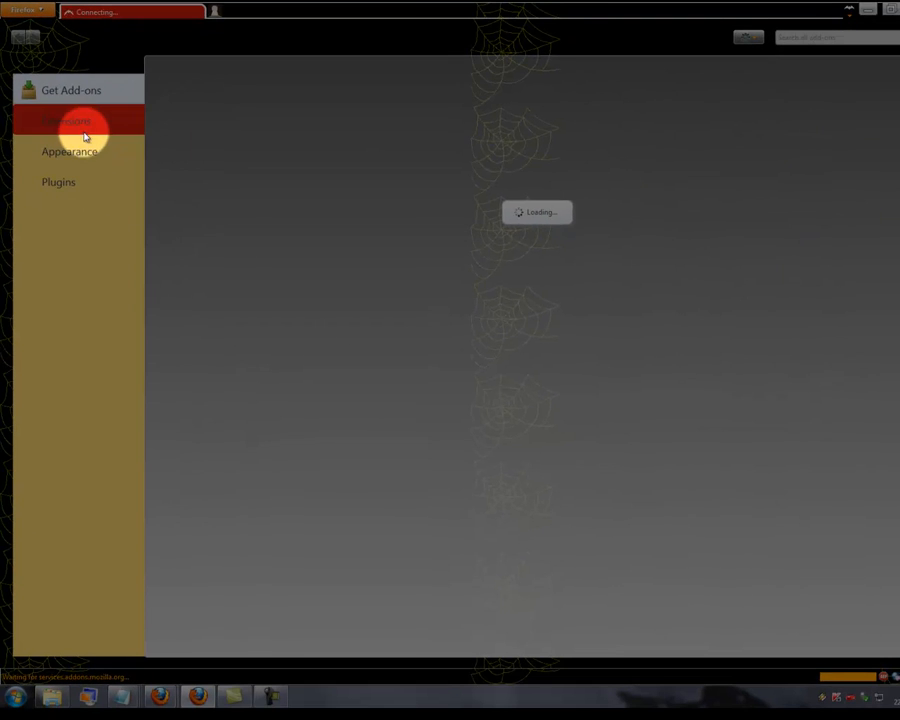
pyautogui.click(70, 121)
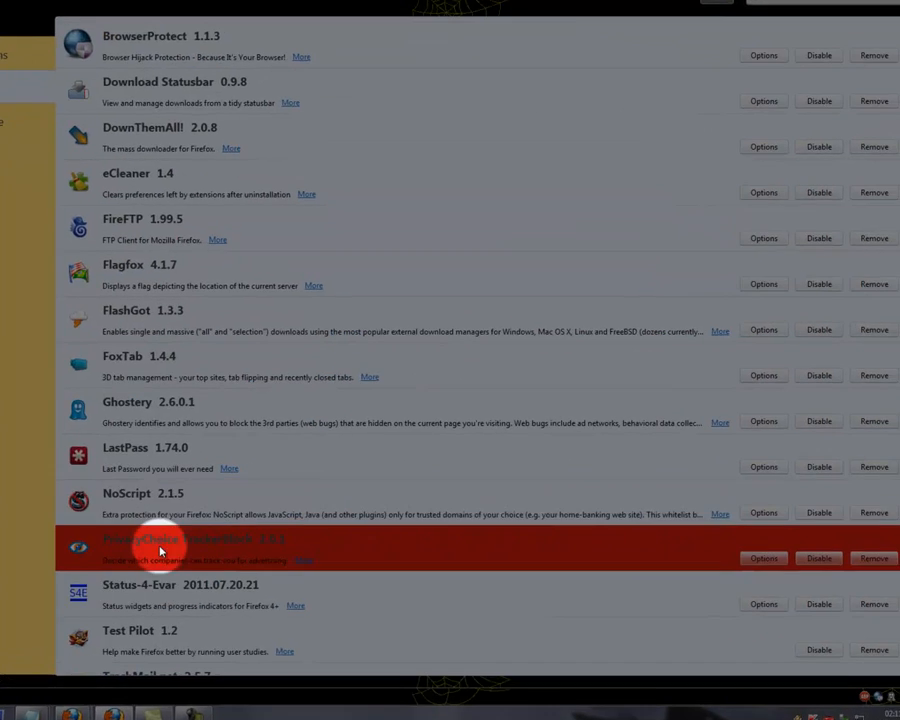
pyautogui.scroll(-3)
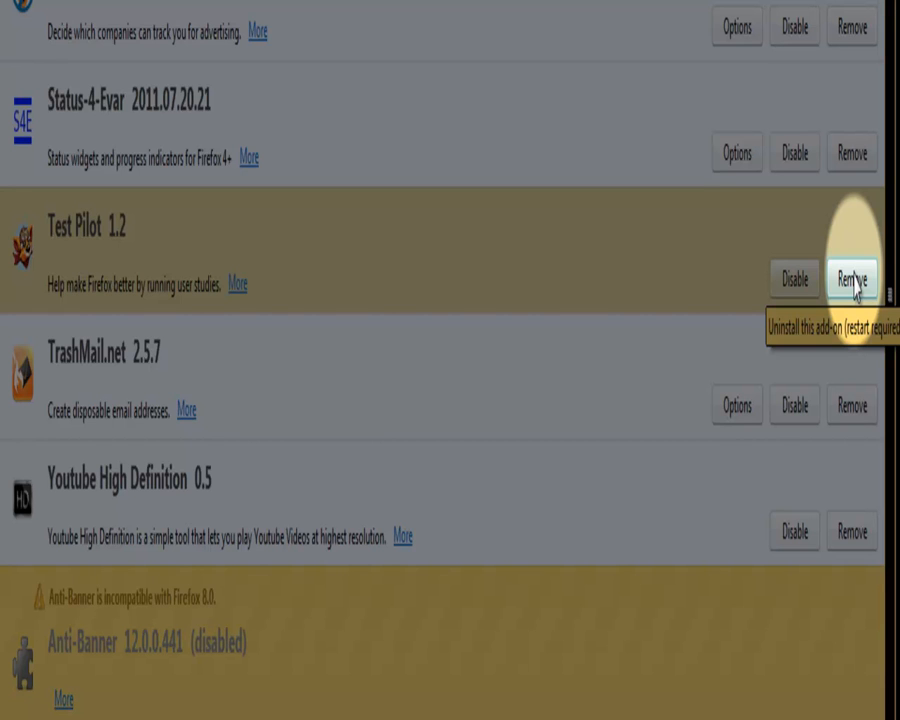
pyautogui.click(850, 277)
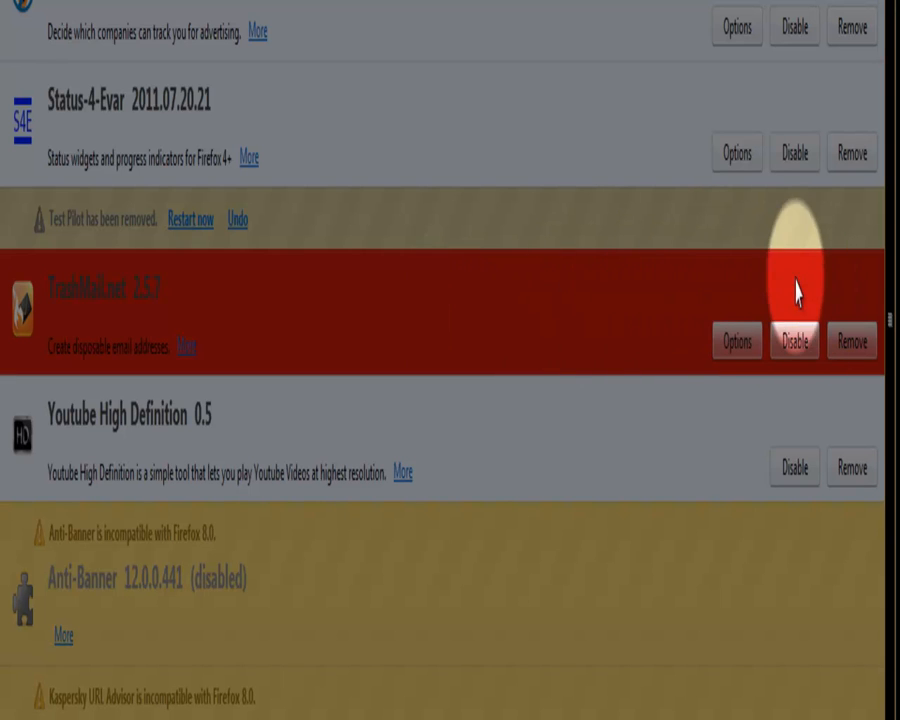
pyautogui.moveTo(183, 291)
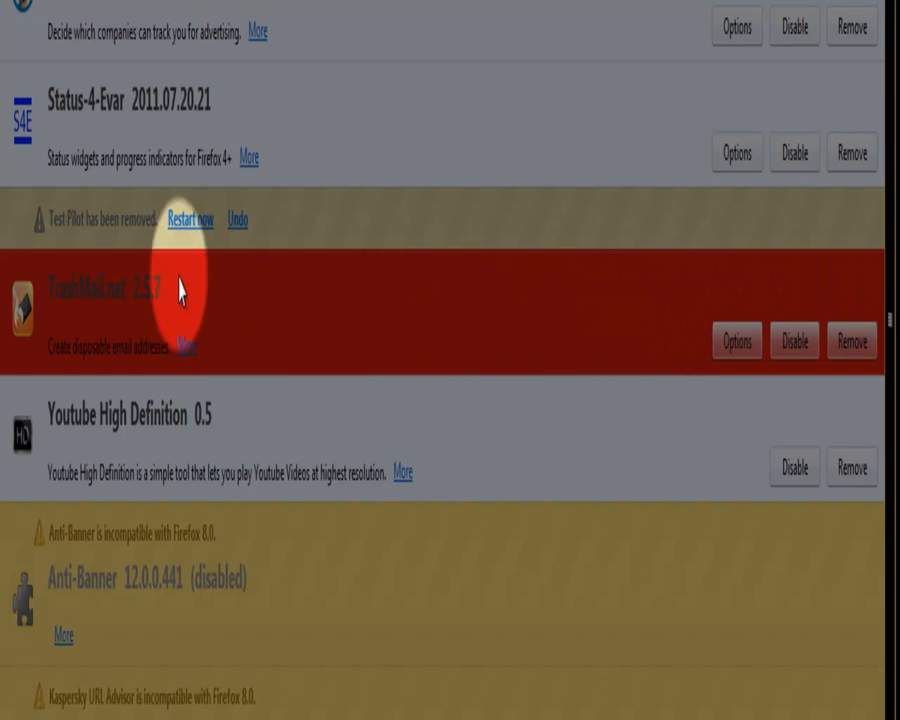
# Step: Use 'Restart now' to restart Firefox and finish removing Test Pilot
pyautogui.click(189, 220)
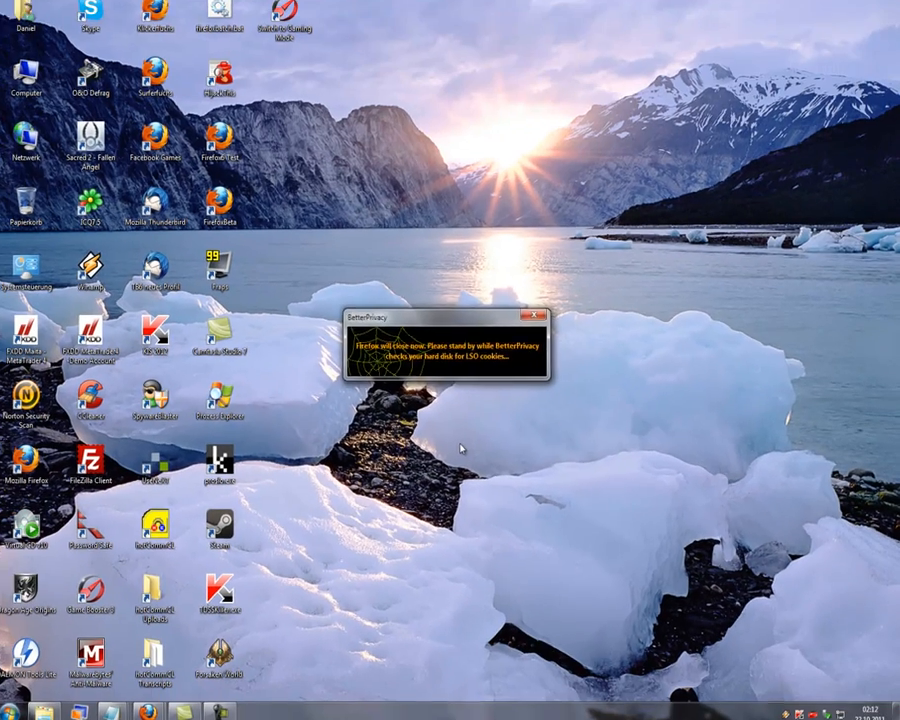
pyautogui.click(535, 316)
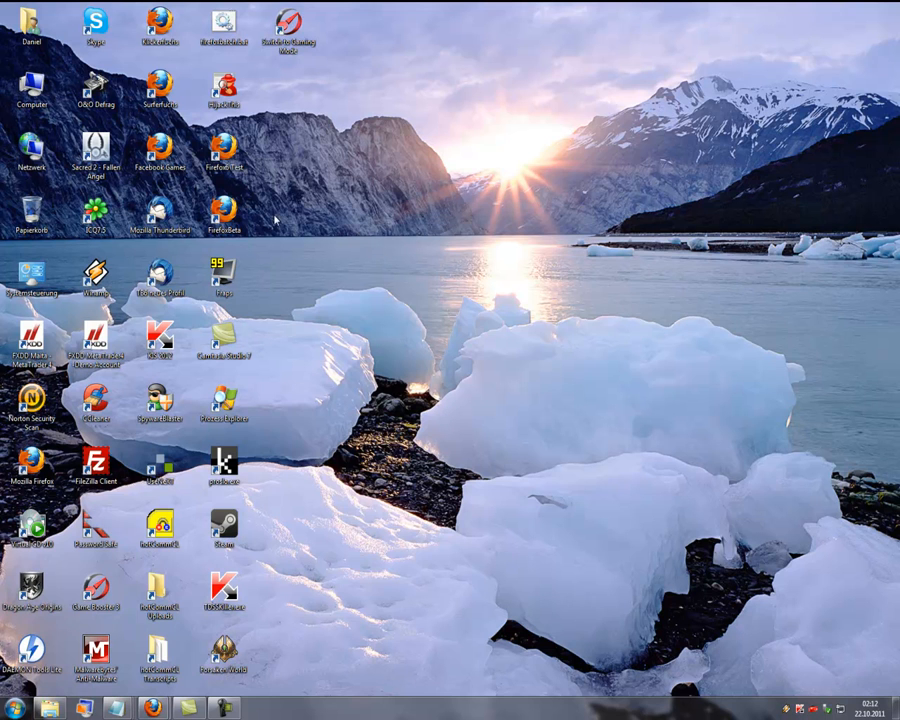
pyautogui.moveTo(300, 318)
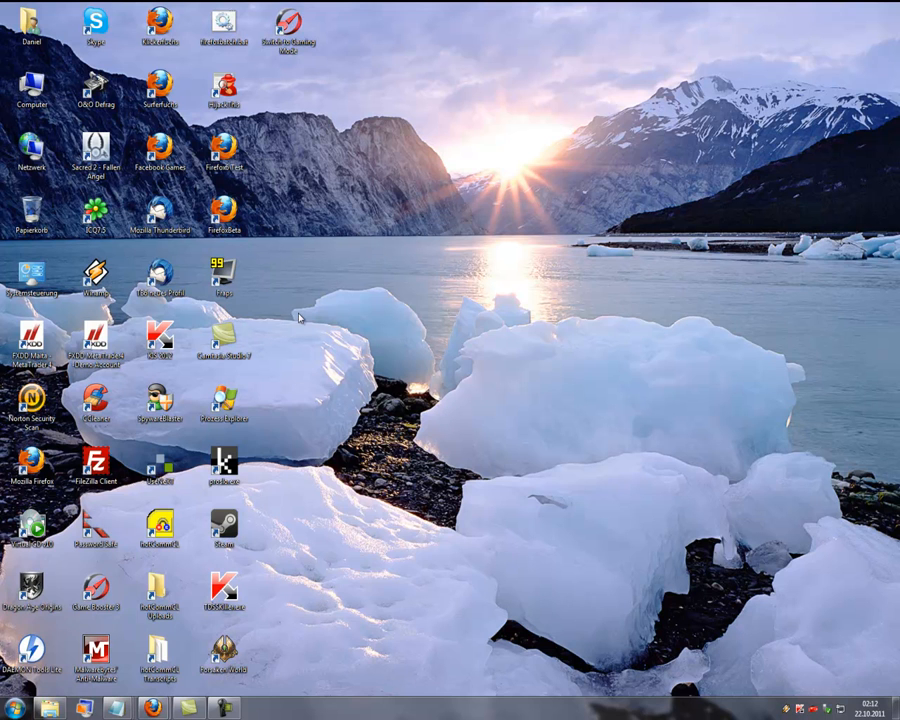
pyautogui.moveTo(360, 613)
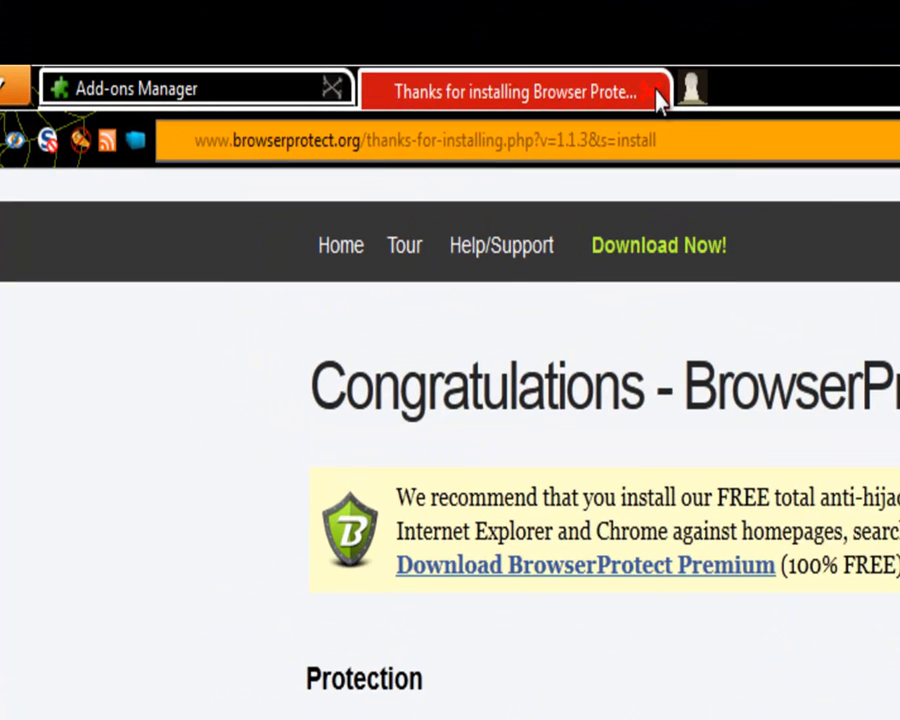
pyautogui.moveTo(658, 90)
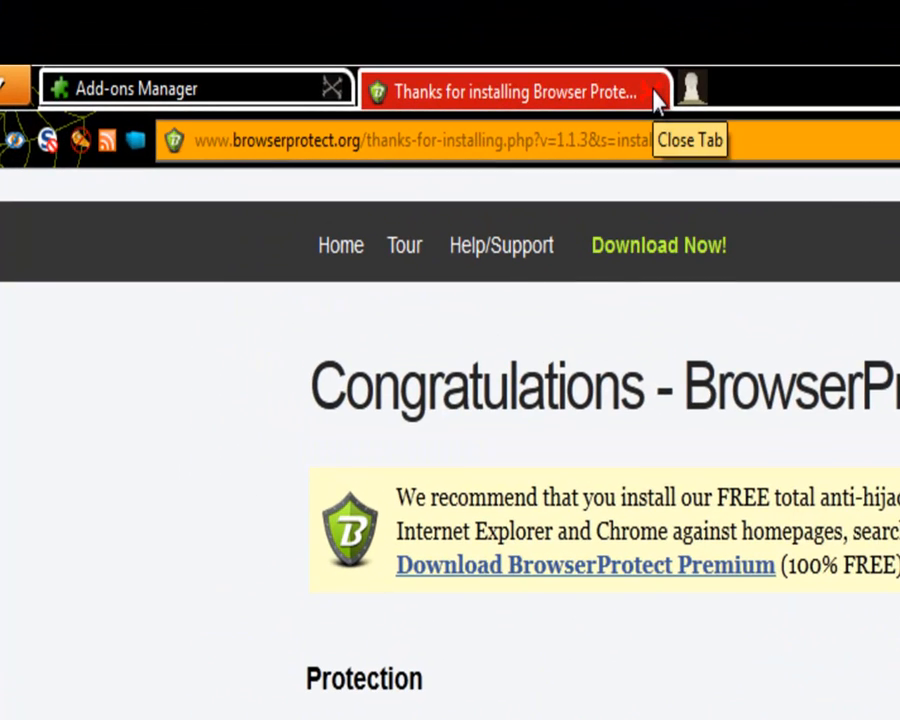
pyautogui.moveTo(638, 95)
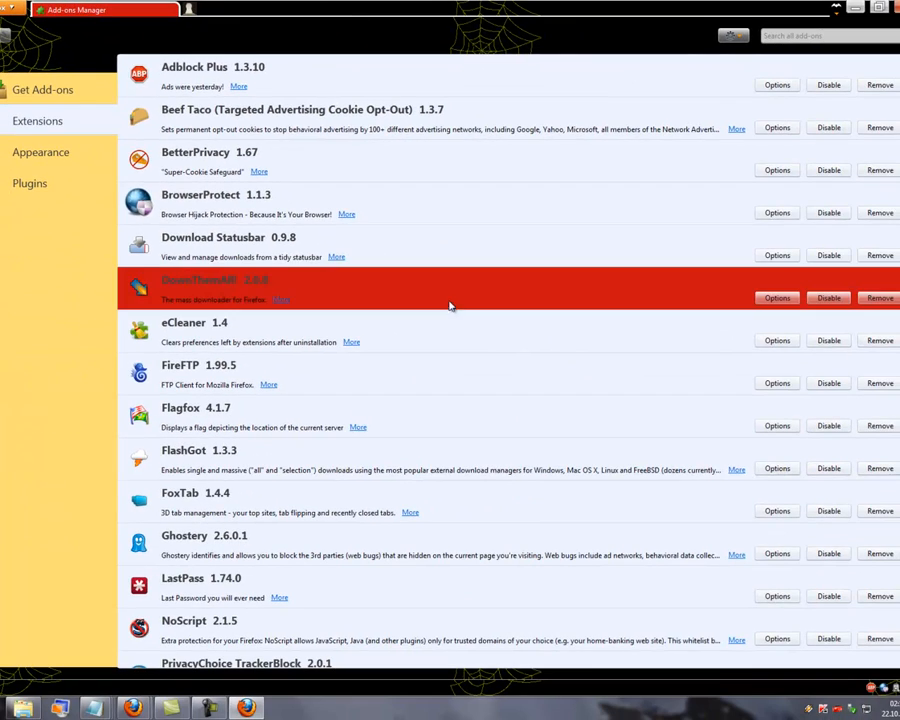
# Step: Scroll the Extensions pane down to the eCleaner 1.4 entry
pyautogui.scroll(-3)
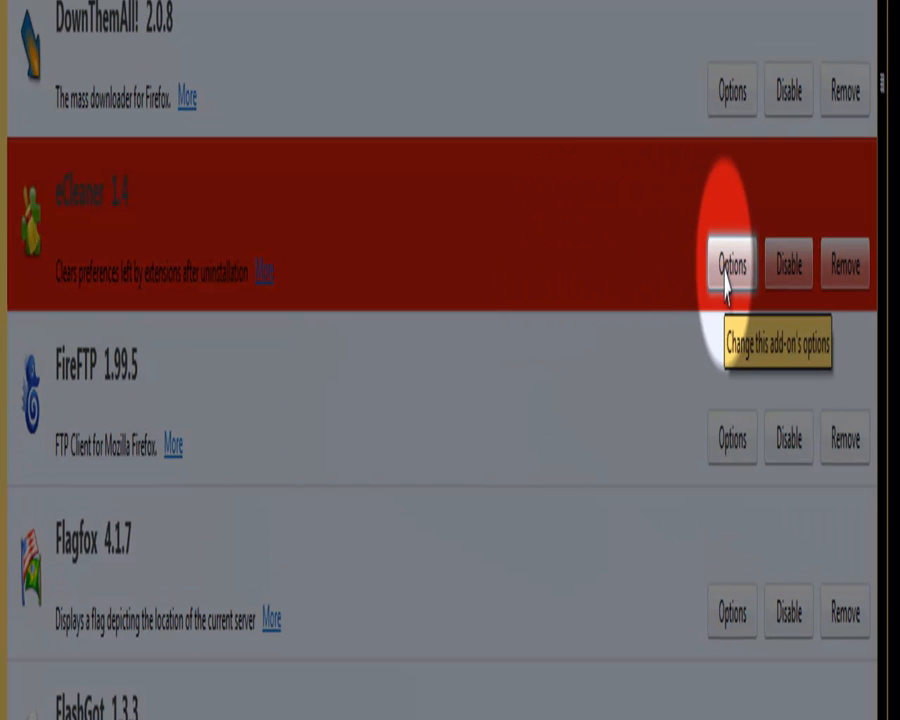
# Step: In eCleaner Options, clear the 13 testpilot preference values and confirm
pyautogui.click(731, 264)
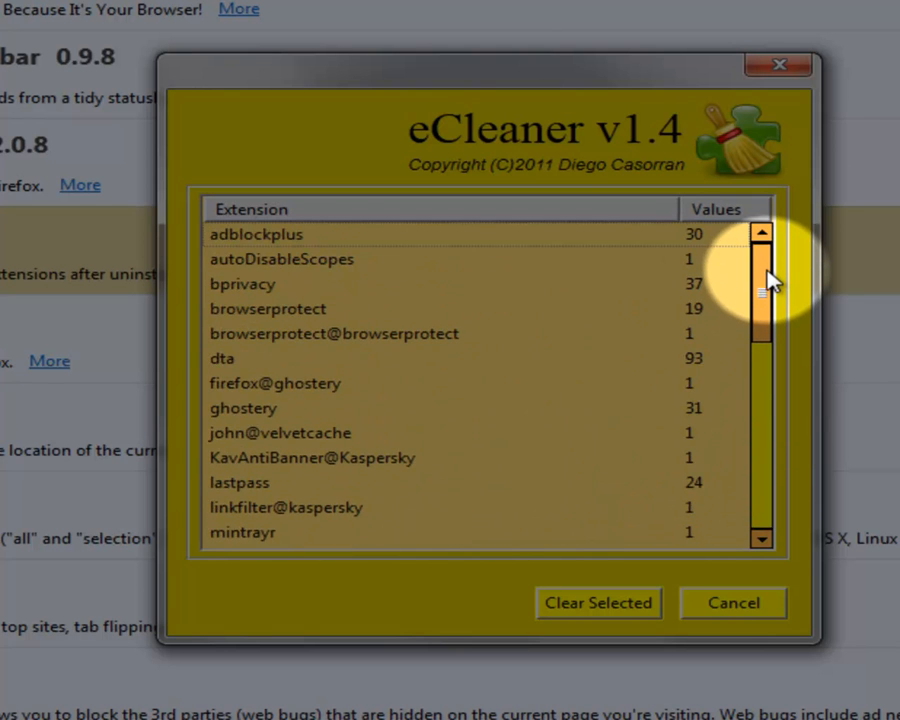
pyautogui.moveTo(763, 285); pyautogui.dragTo(763, 345)
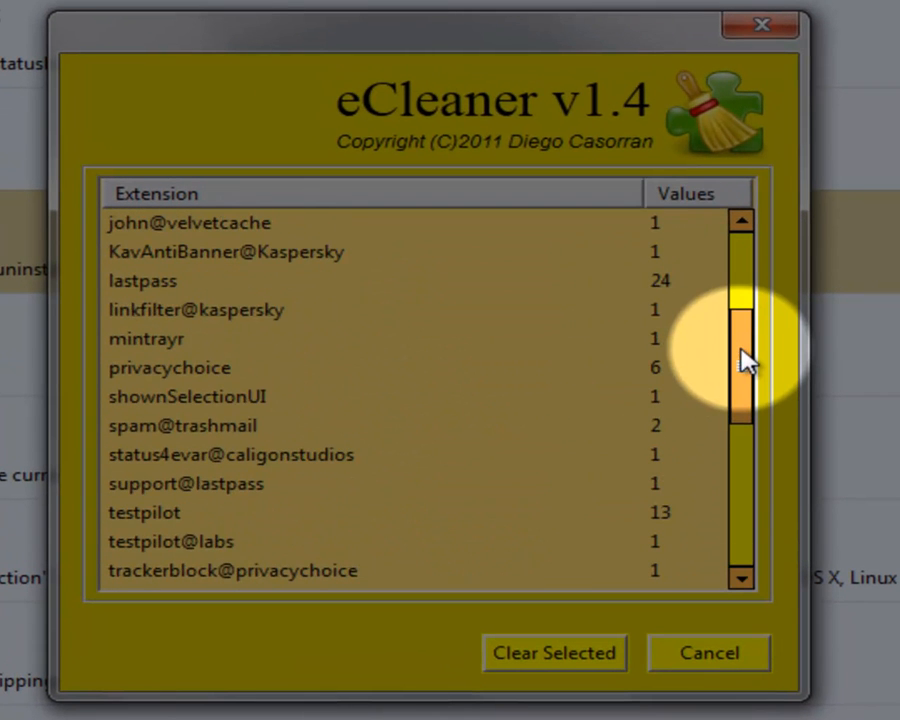
pyautogui.scroll(-3)
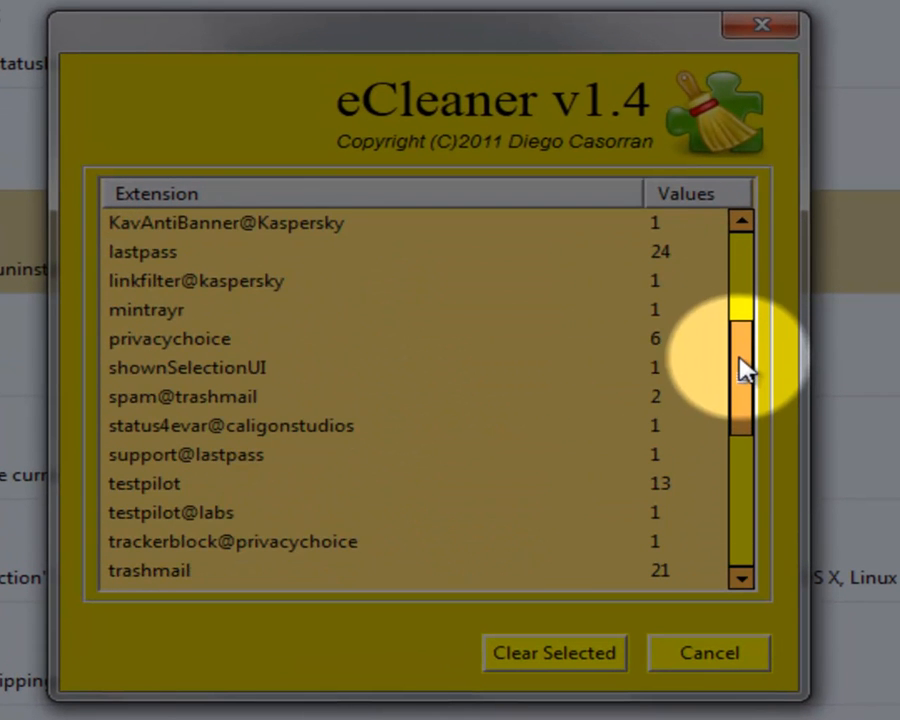
pyautogui.click(160, 483)
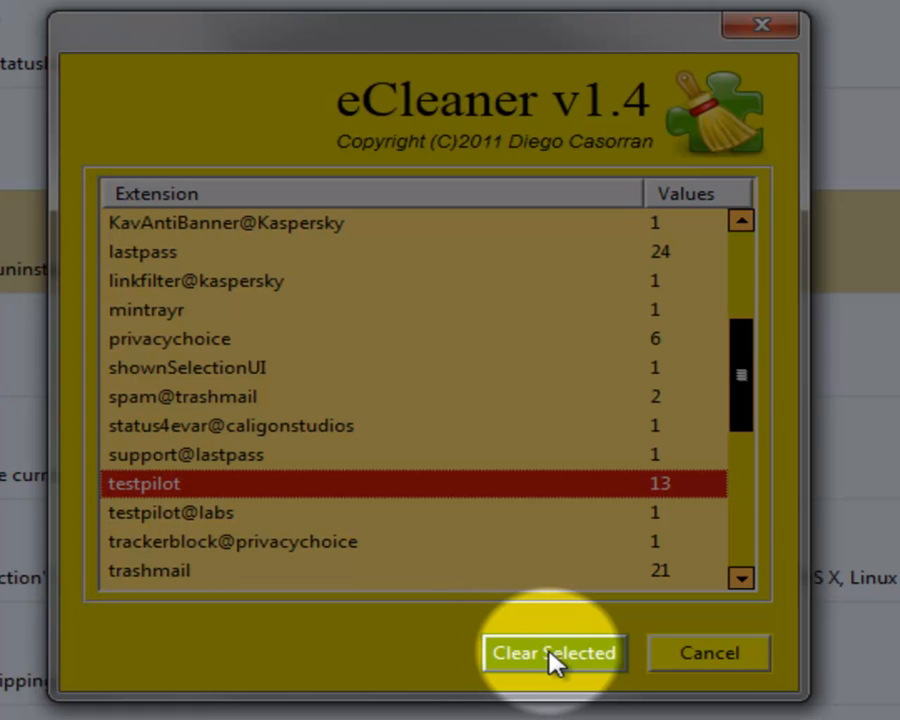
pyautogui.click(554, 653)
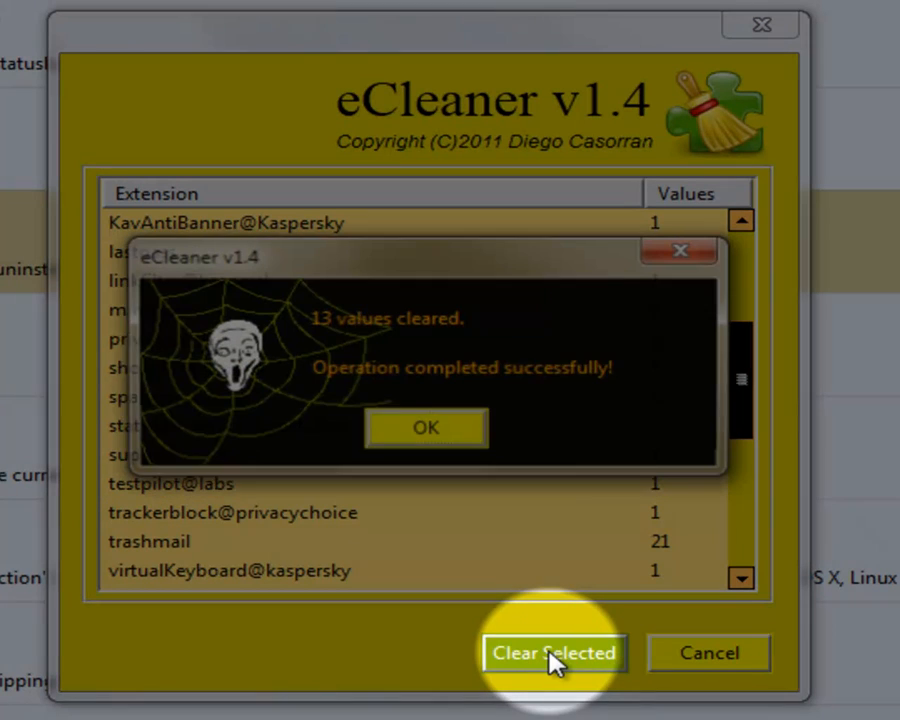
pyautogui.moveTo(420, 439)
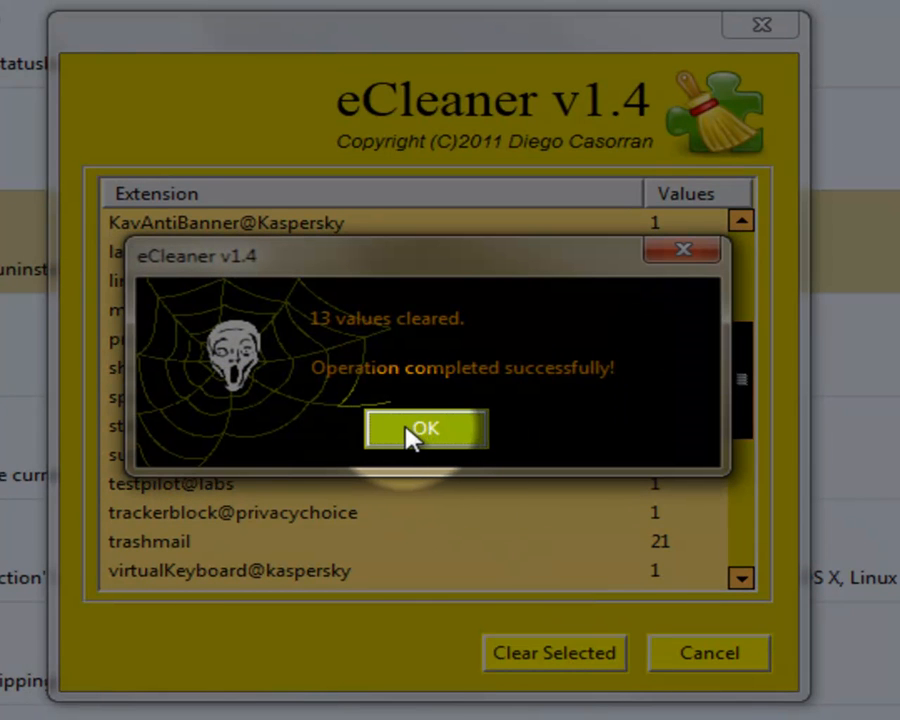
pyautogui.click(425, 428)
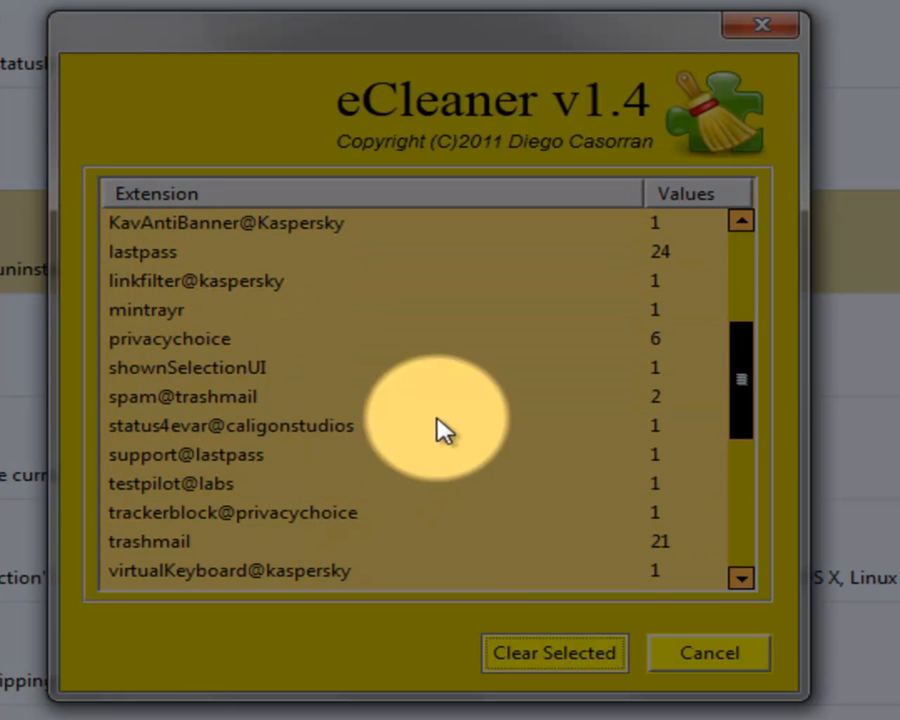
# Step: Clear the testpilot@labs preference value and close eCleaner
pyautogui.click(175, 483)
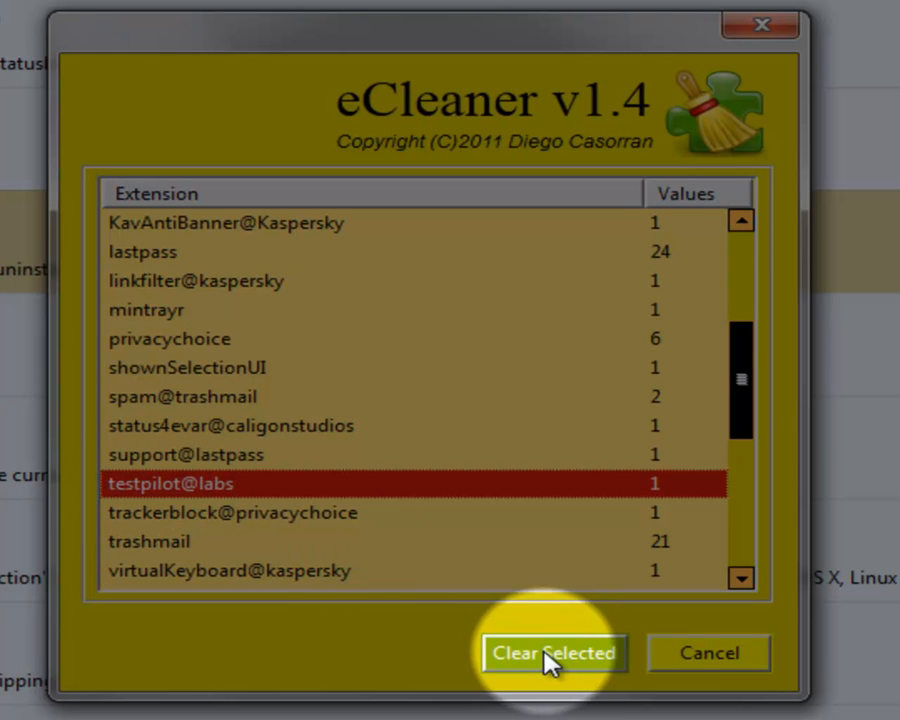
pyautogui.click(554, 653)
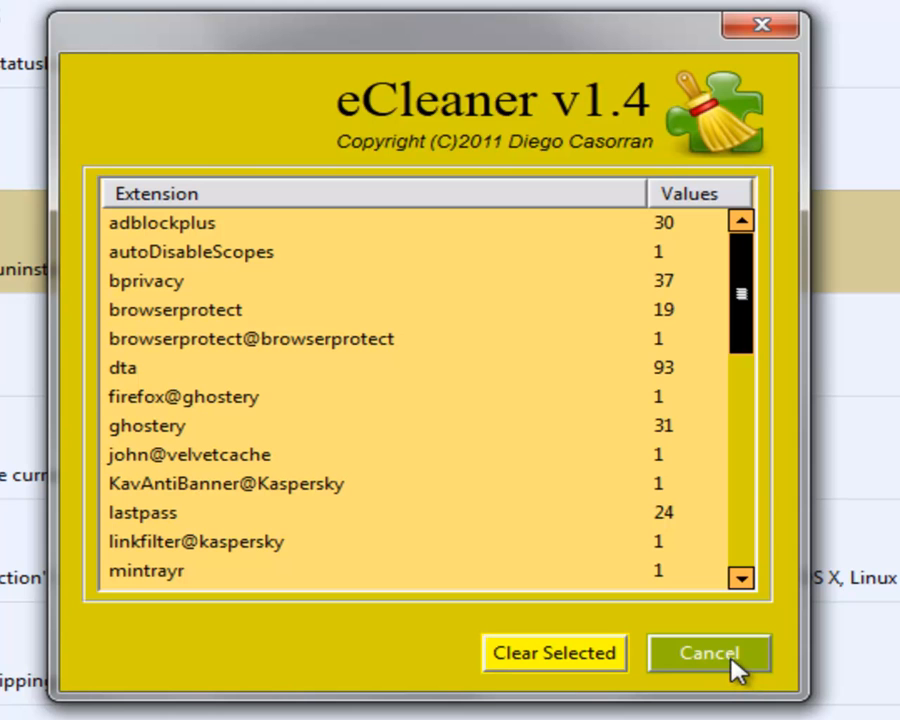
pyautogui.moveTo(725, 603)
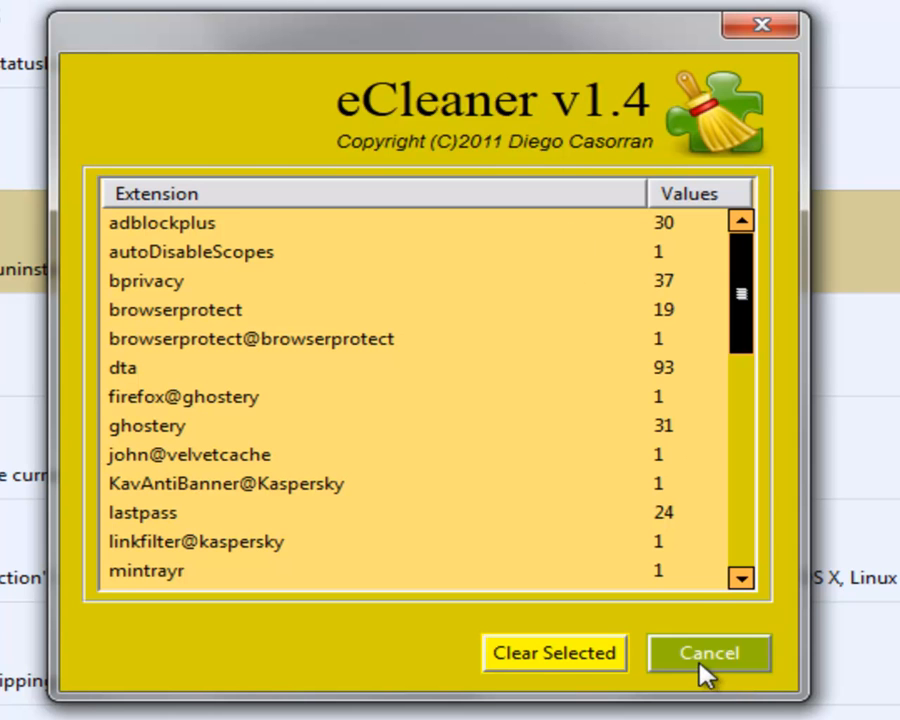
pyautogui.click(716, 653)
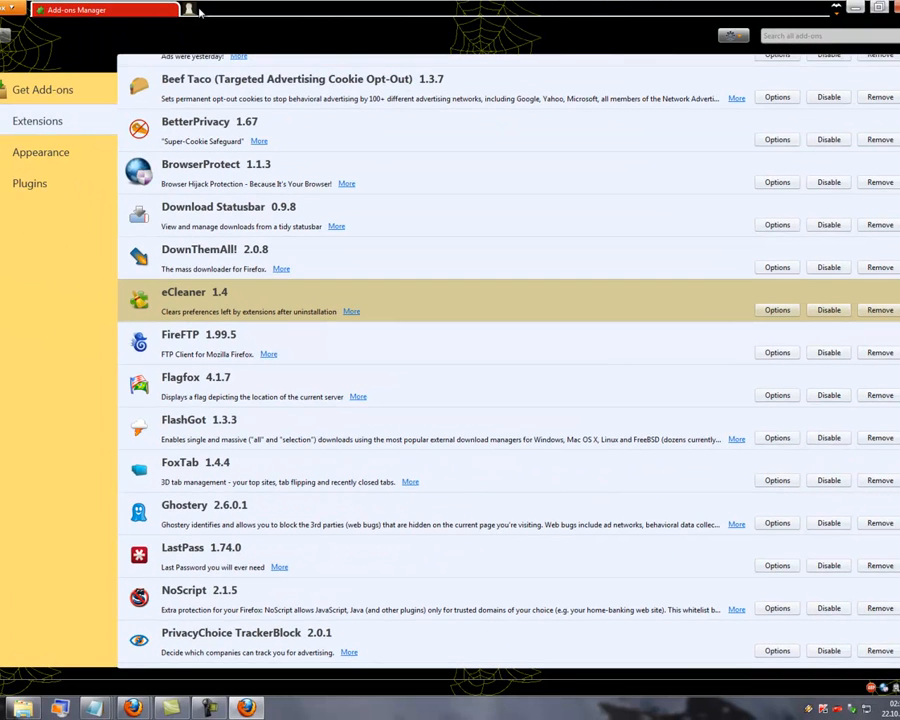
pyautogui.moveTo(279, 28)
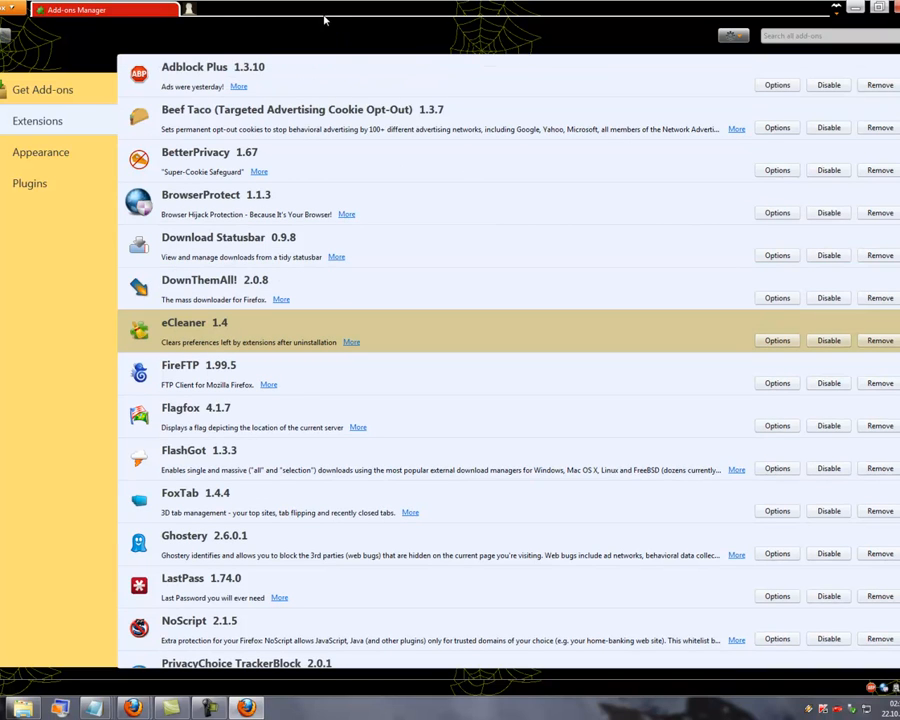
pyautogui.moveTo(606, 33)
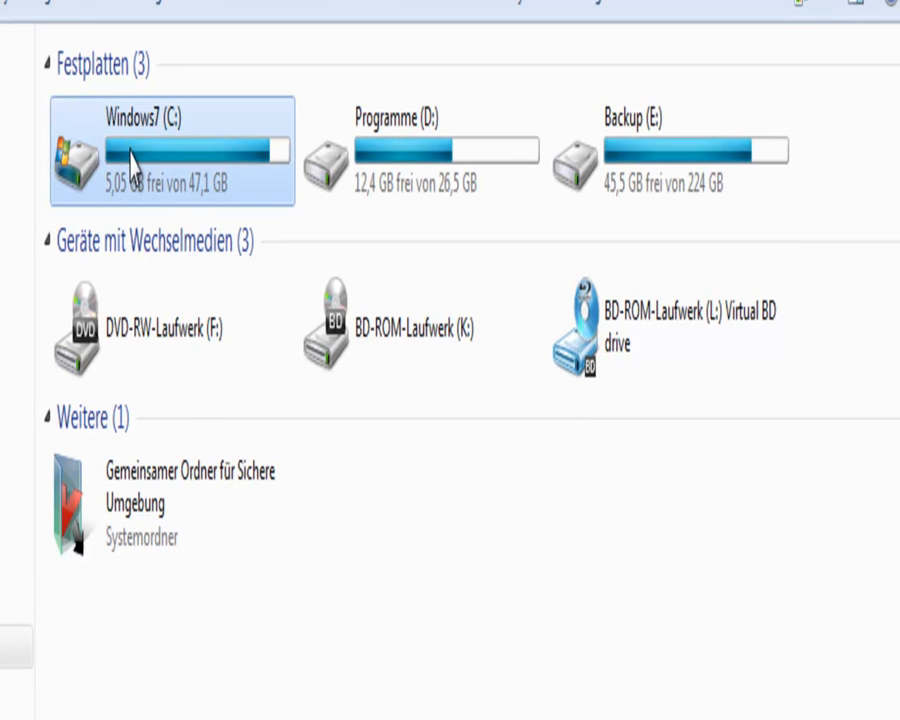
pyautogui.moveTo(151, 150)
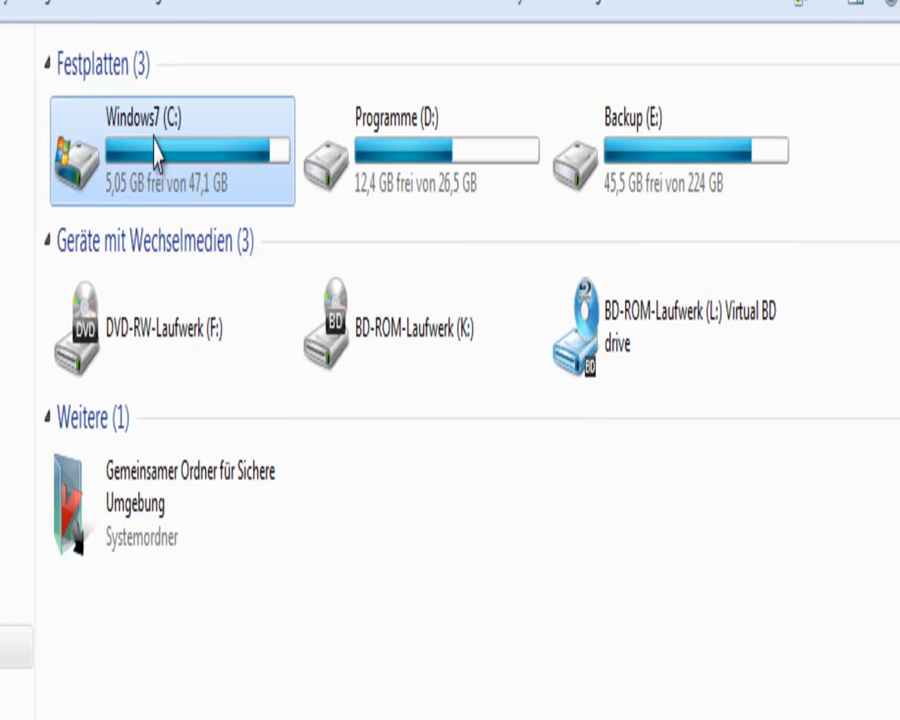
# Step: Browse C:\Benutzer\user\AppData\Roaming\Mozilla\Firefox\Profiles to the 1nlbu9xm.Test folder
pyautogui.doubleClick(155, 150)
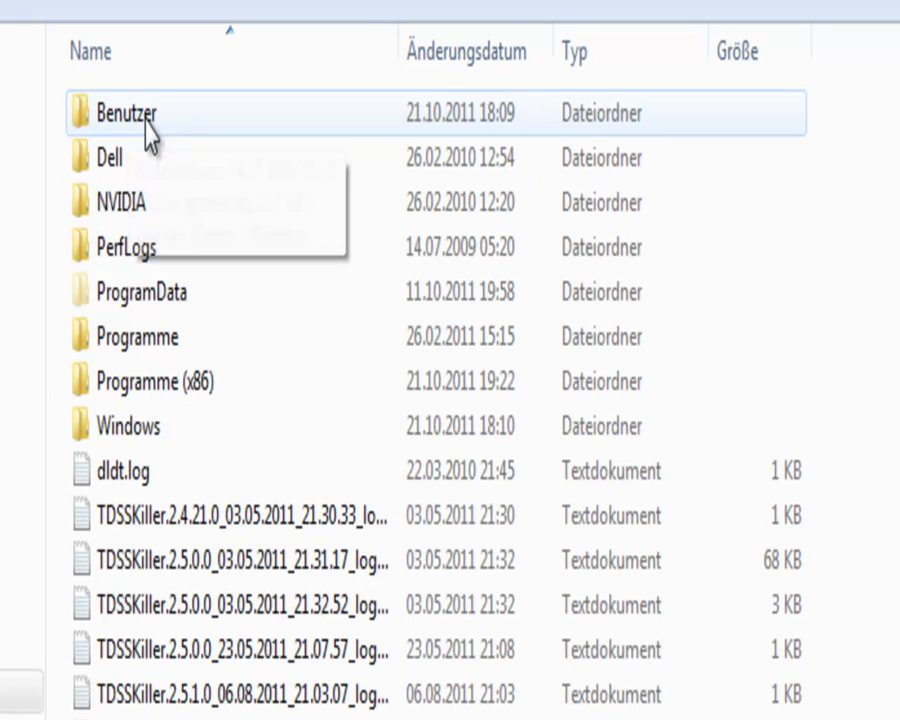
pyautogui.doubleClick(128, 116)
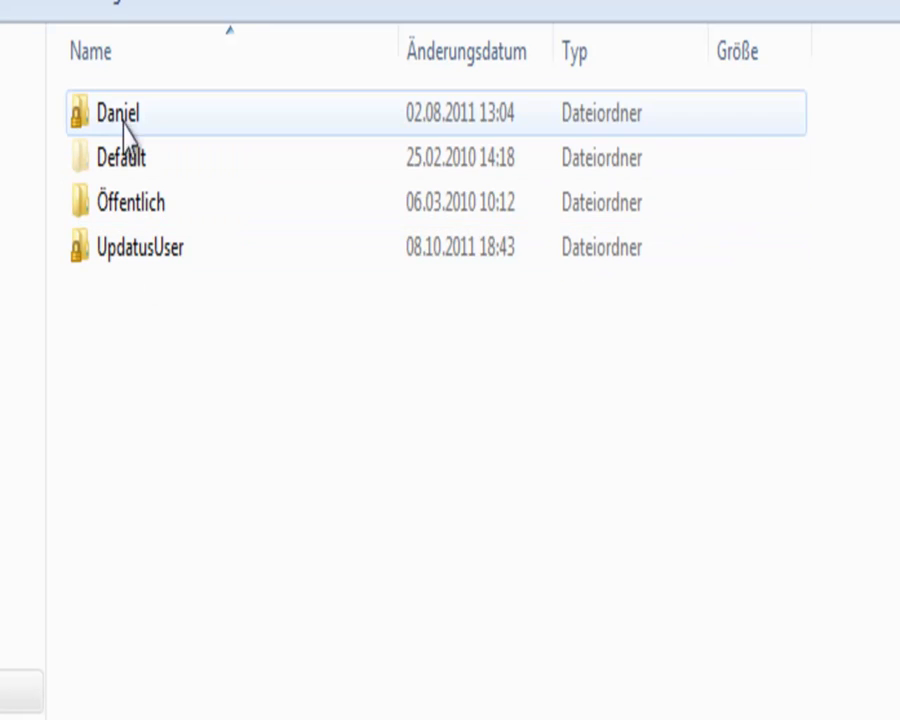
pyautogui.doubleClick(111, 114)
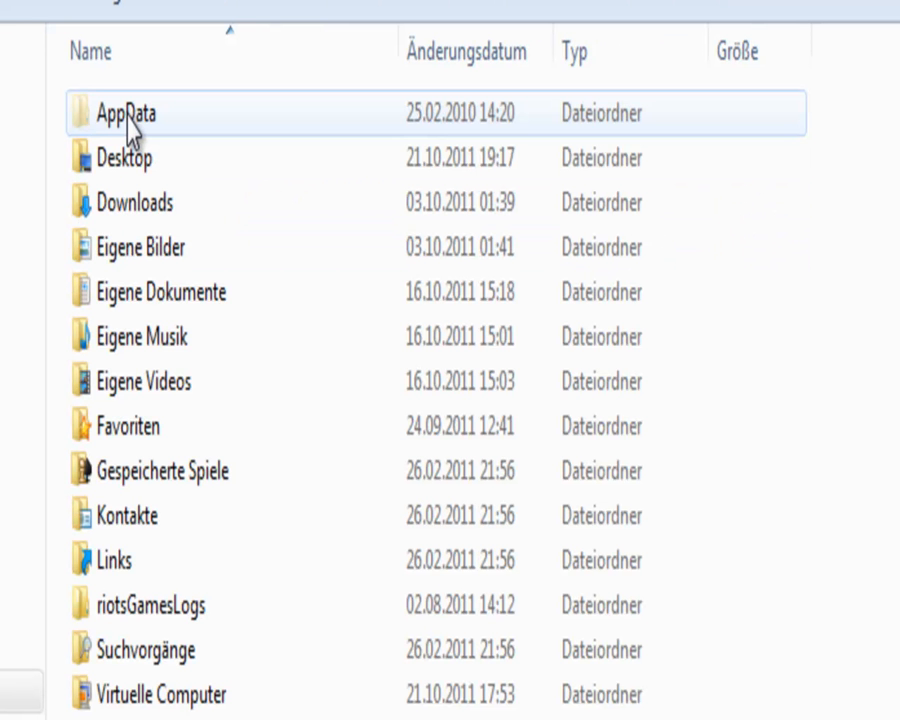
pyautogui.doubleClick(123, 112)
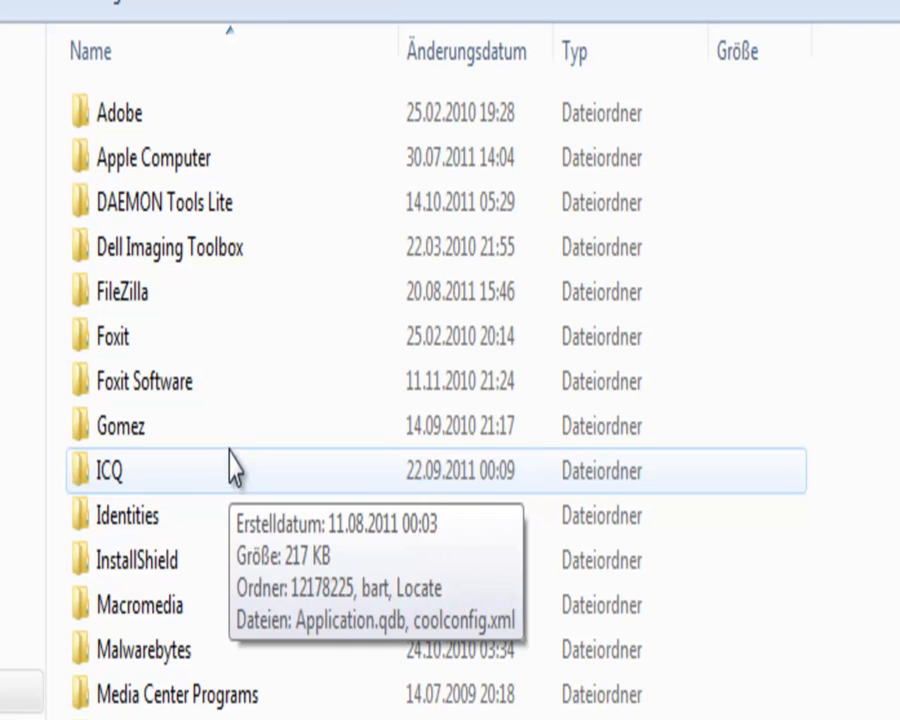
pyautogui.scroll(-3)
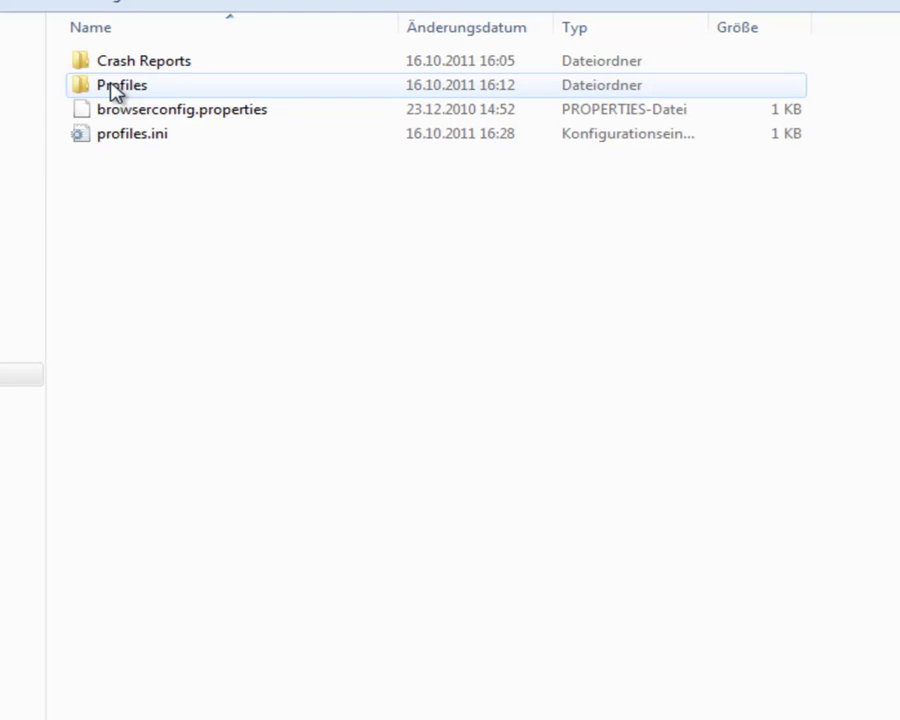
pyautogui.doubleClick(122, 85)
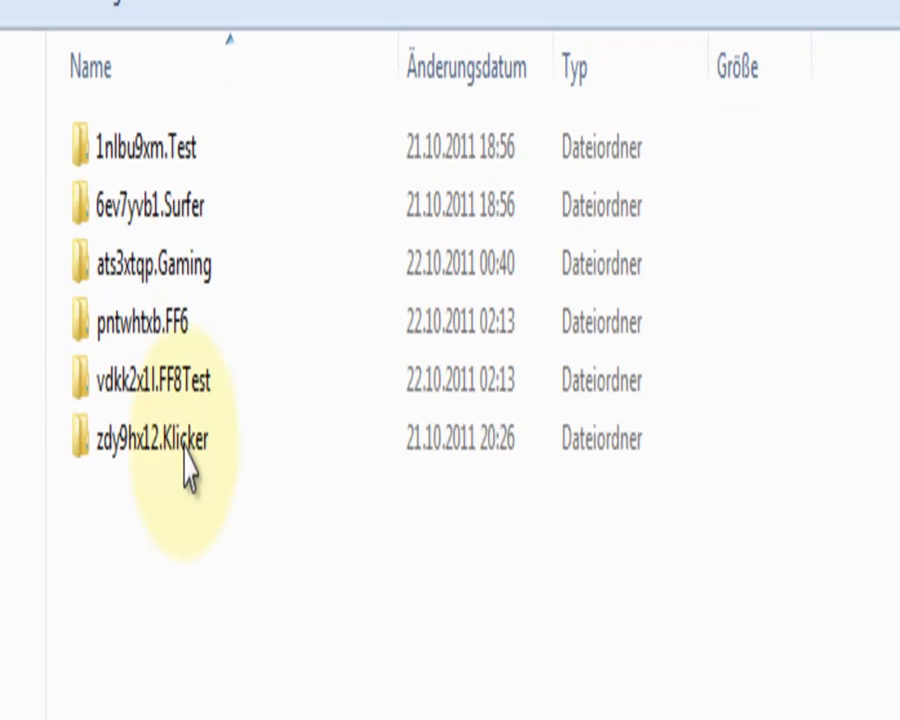
pyautogui.click(150, 178)
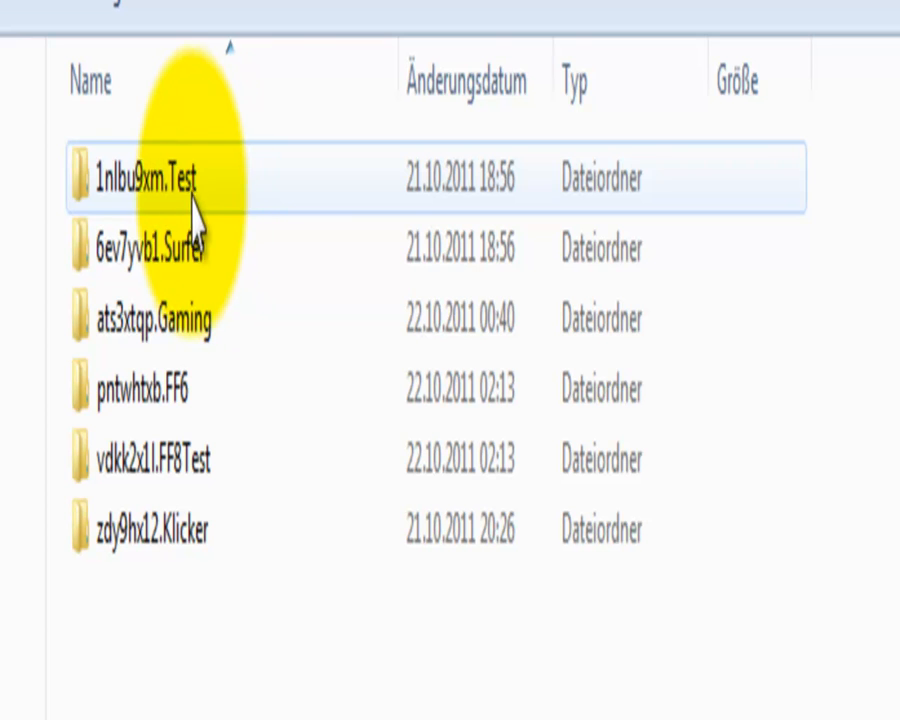
pyautogui.moveTo(186, 206)
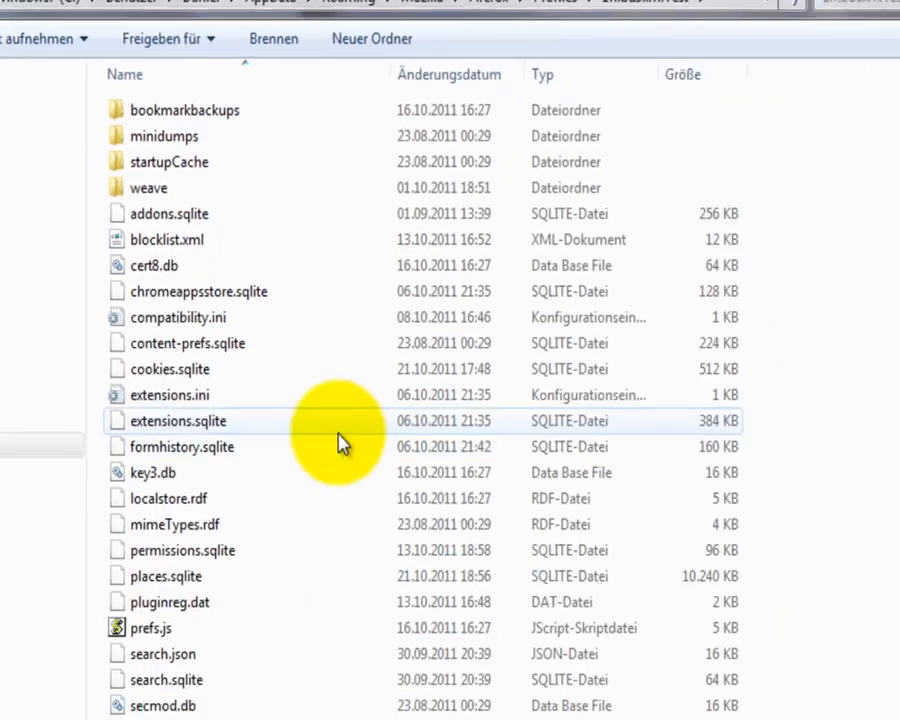
pyautogui.scroll(-3)
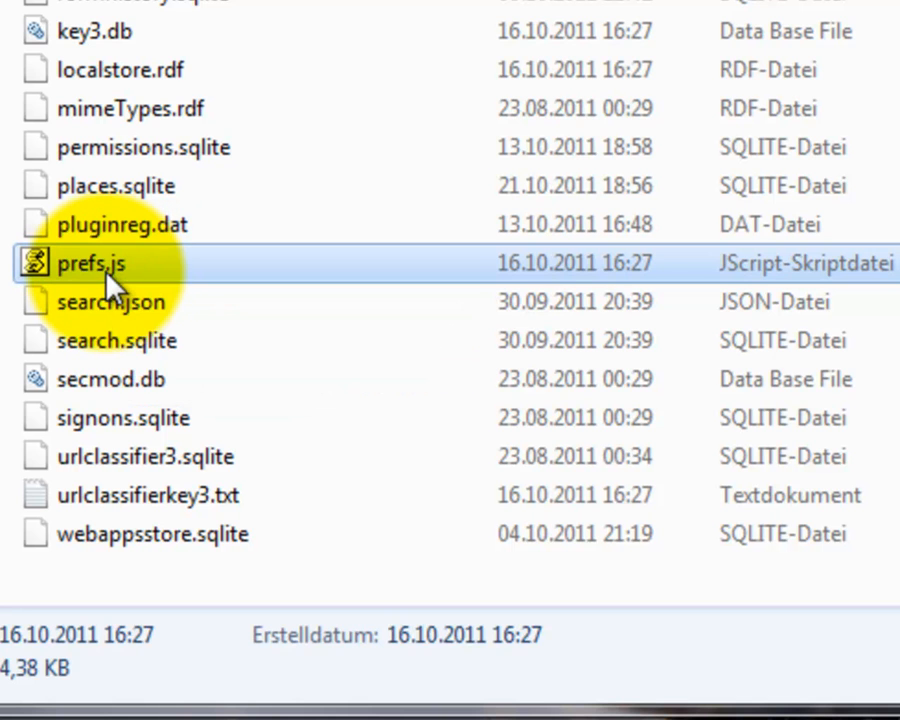
pyautogui.rightClick(88, 263)
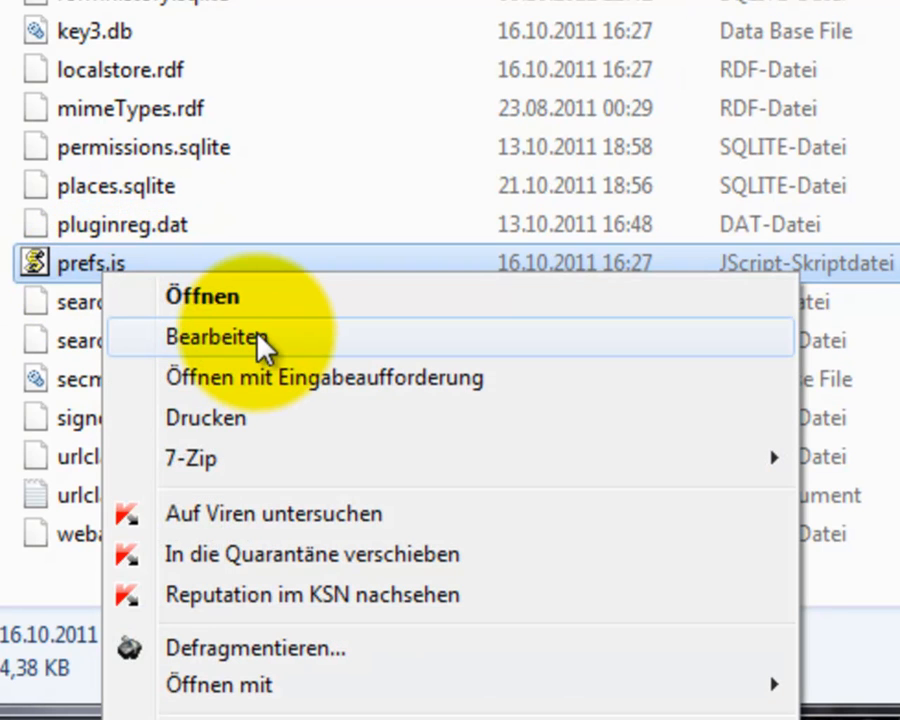
pyautogui.click(215, 337)
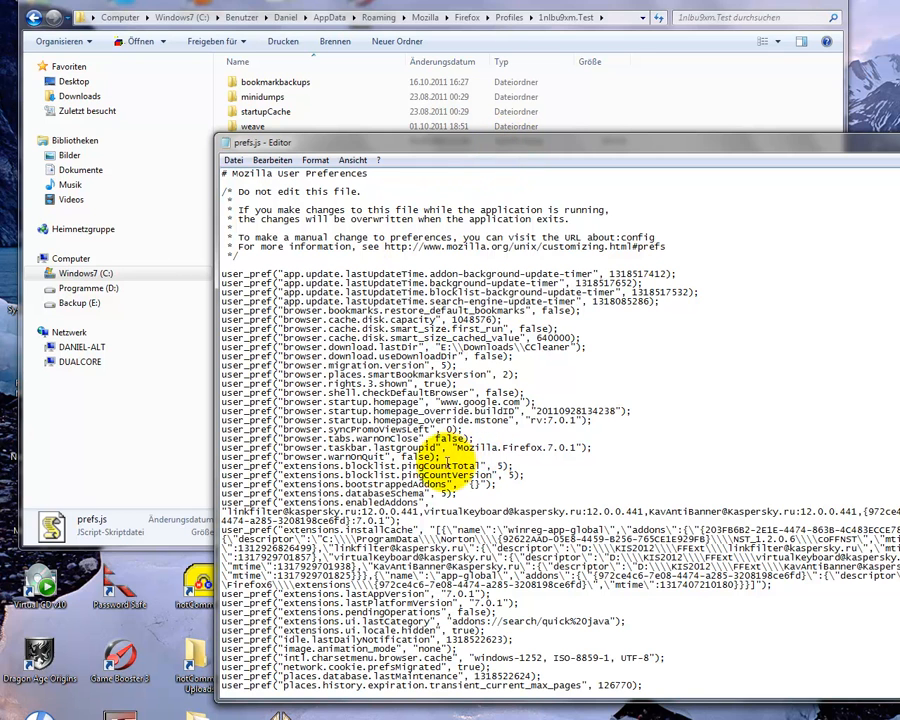
pyautogui.scroll(-3)
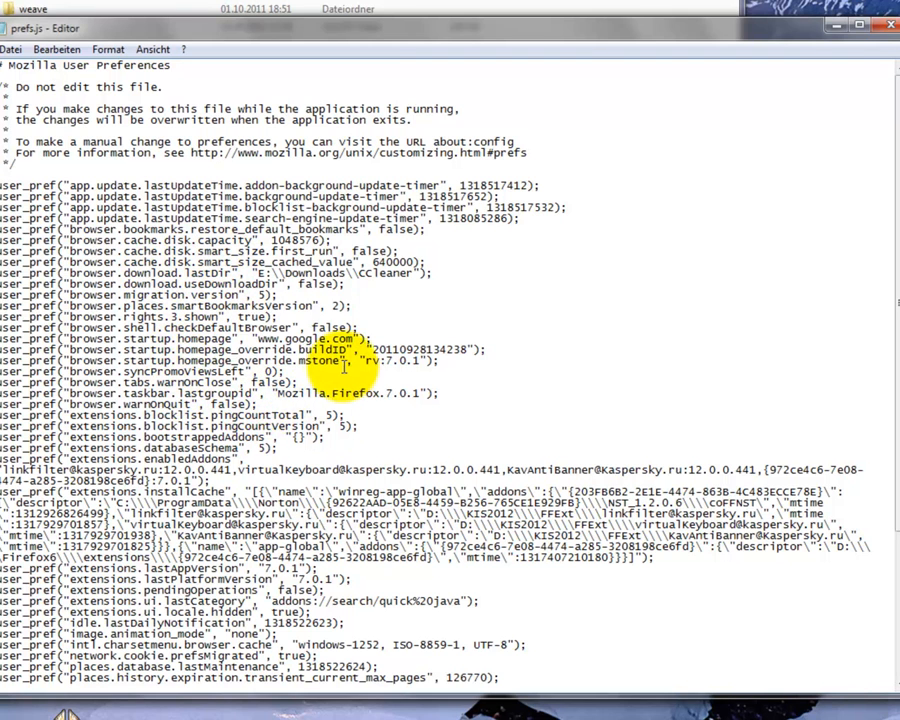
pyautogui.scroll(-3)
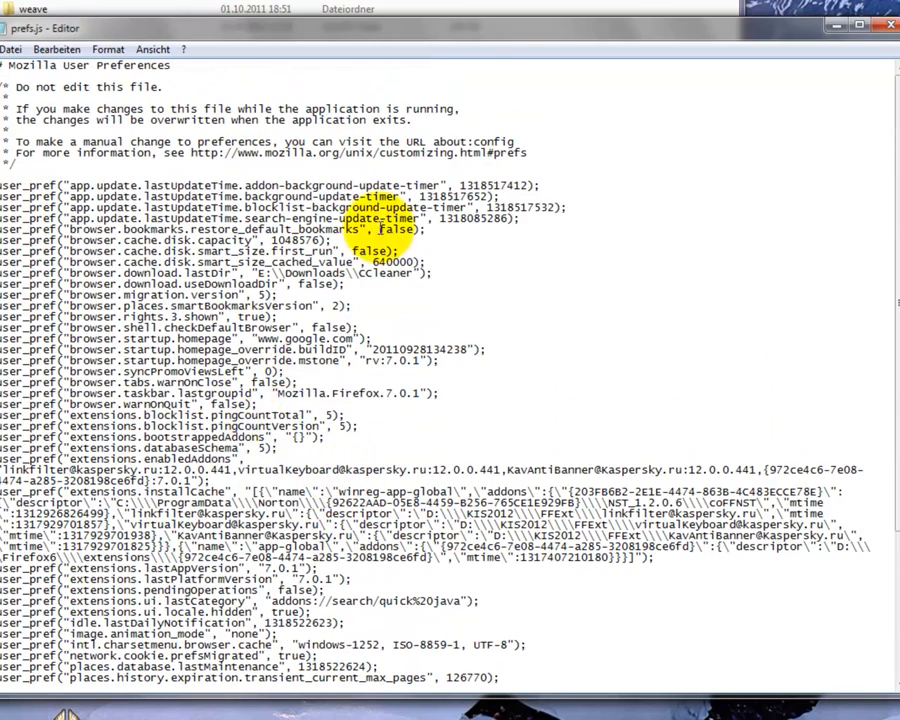
pyautogui.click(890, 31)
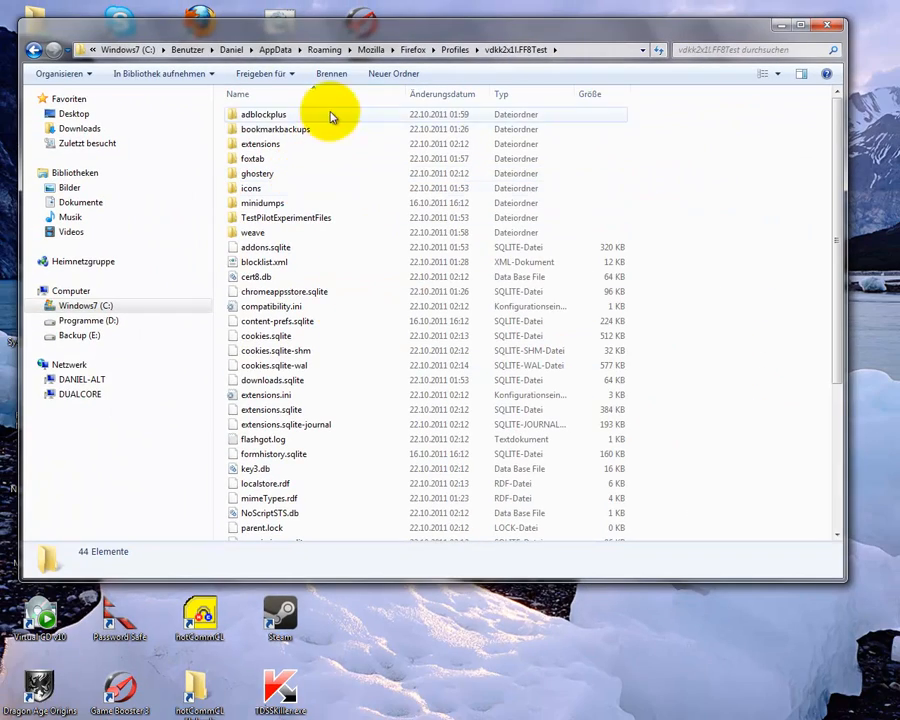
pyautogui.moveTo(275, 188)
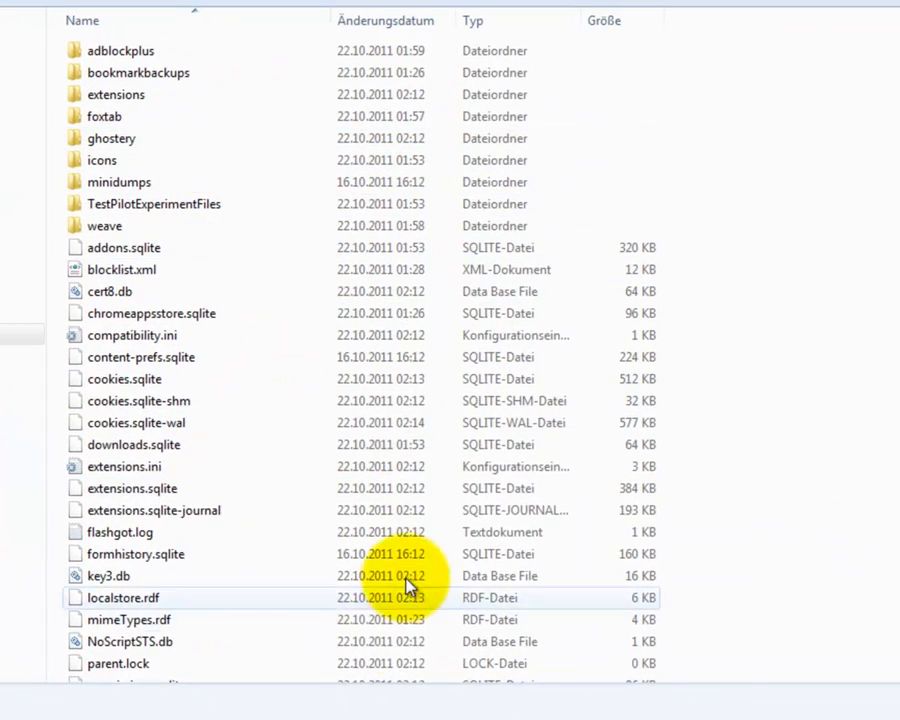
# Step: Scroll to prefs.js in vdkk2x1l.FF8Test and right-click it for its context menu
pyautogui.scroll(-3)
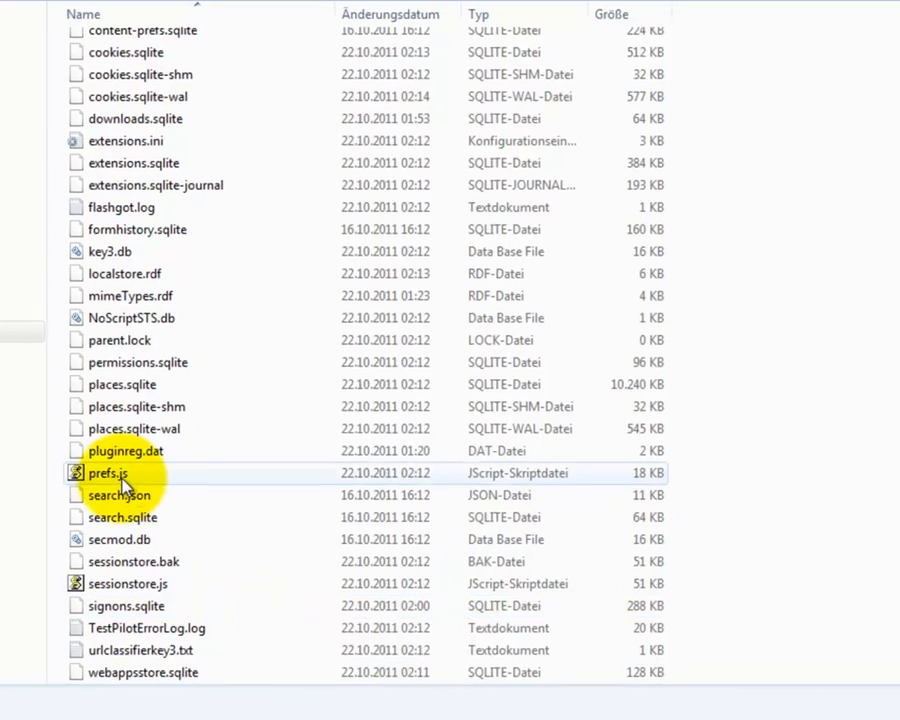
pyautogui.rightClick(108, 473)
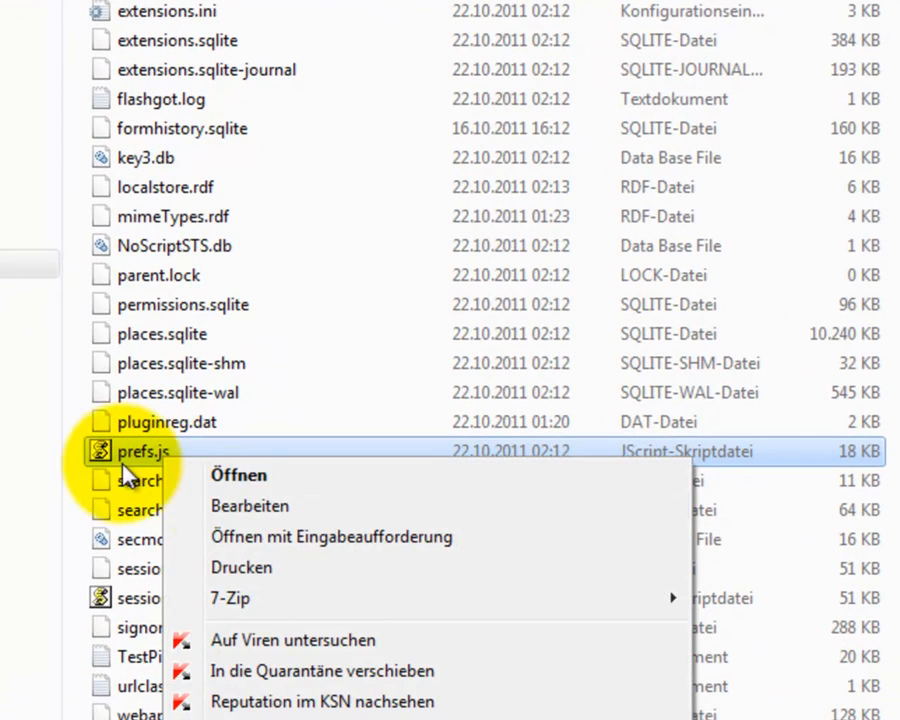
pyautogui.moveTo(260, 506)
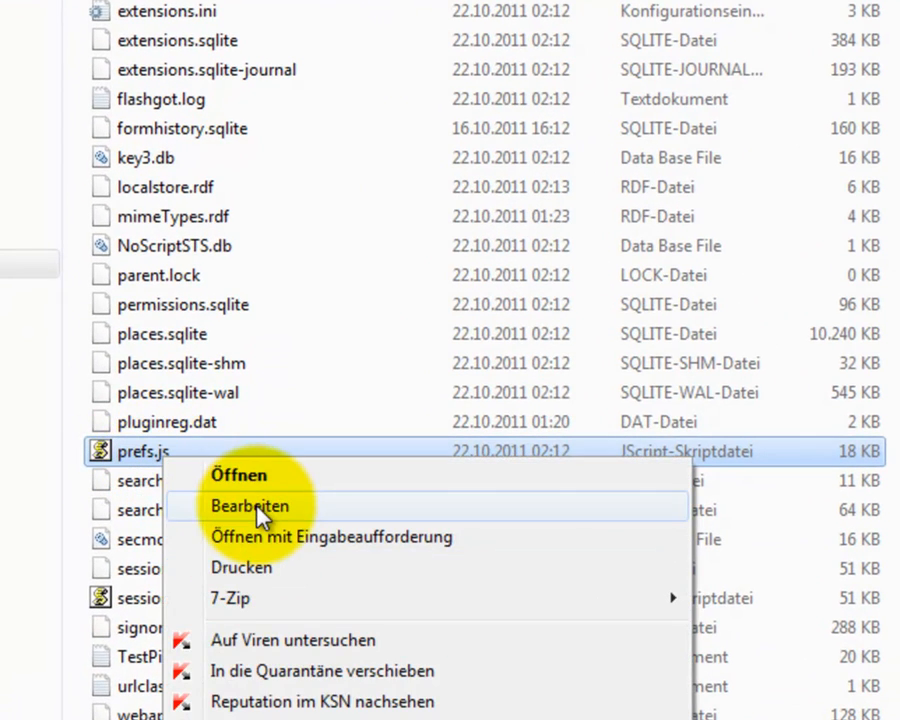
# Step: Open prefs.js via Bearbeiten, delete the extensions.testpilot lines, and close Notepad
pyautogui.click(248, 506)
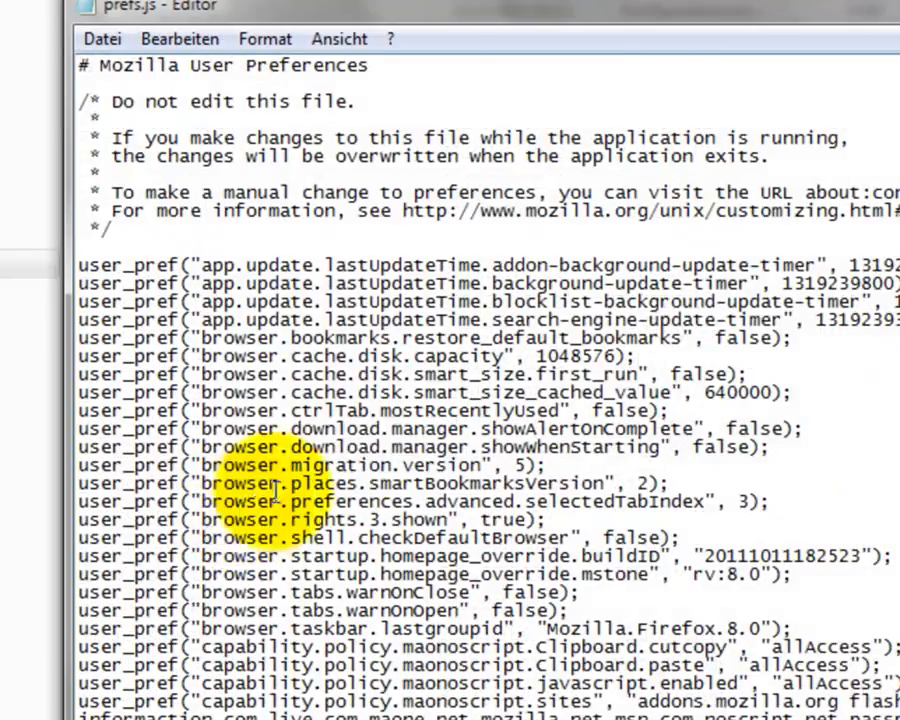
pyautogui.scroll(-3)
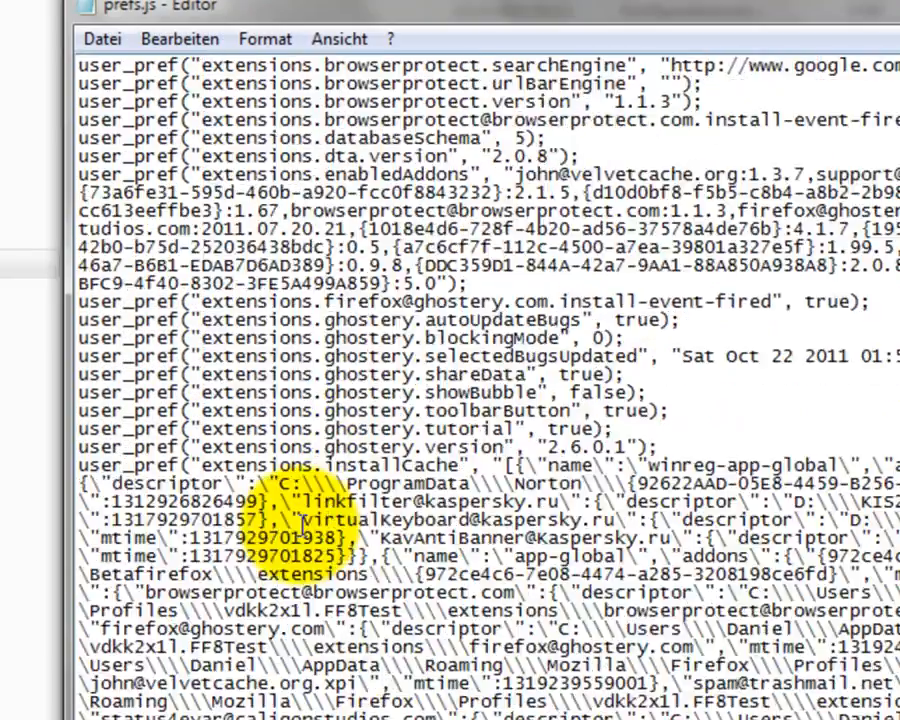
pyautogui.scroll(-3)
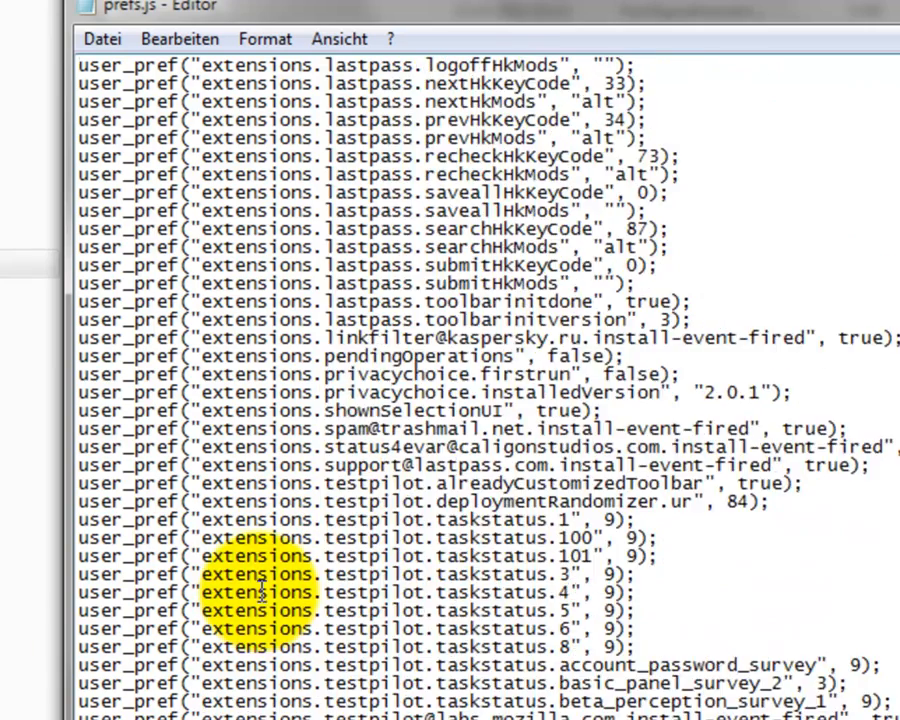
pyautogui.scroll(-3)
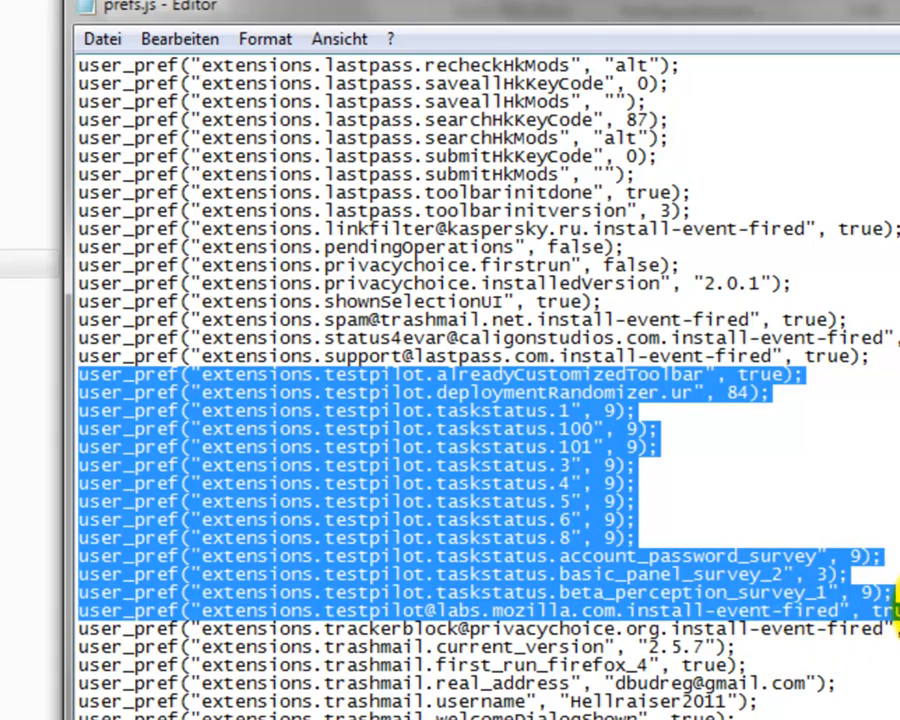
pyautogui.scroll(-3)
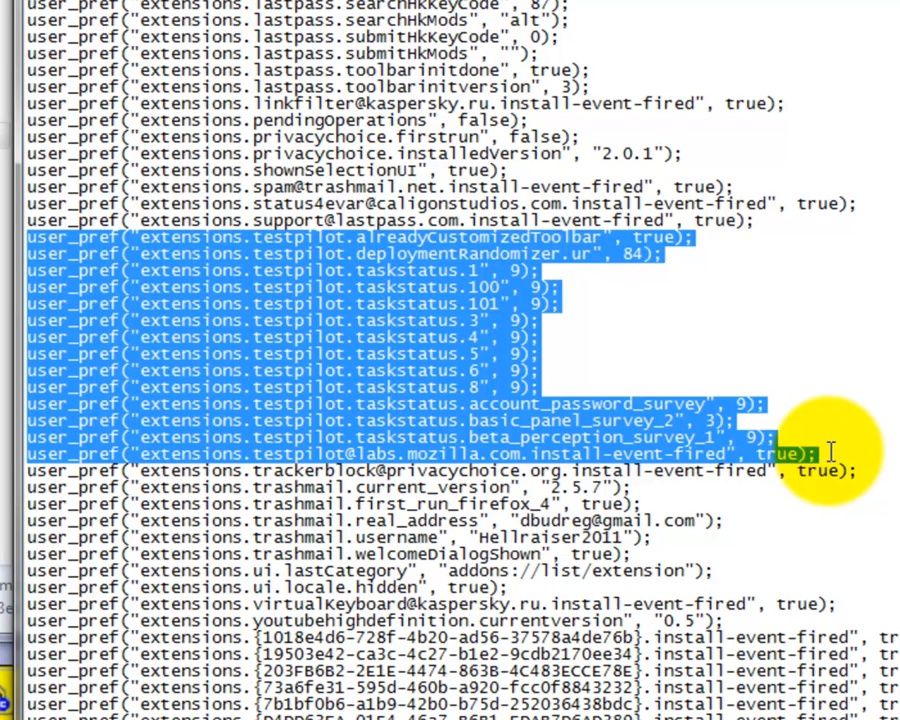
pyautogui.moveTo(798, 292)
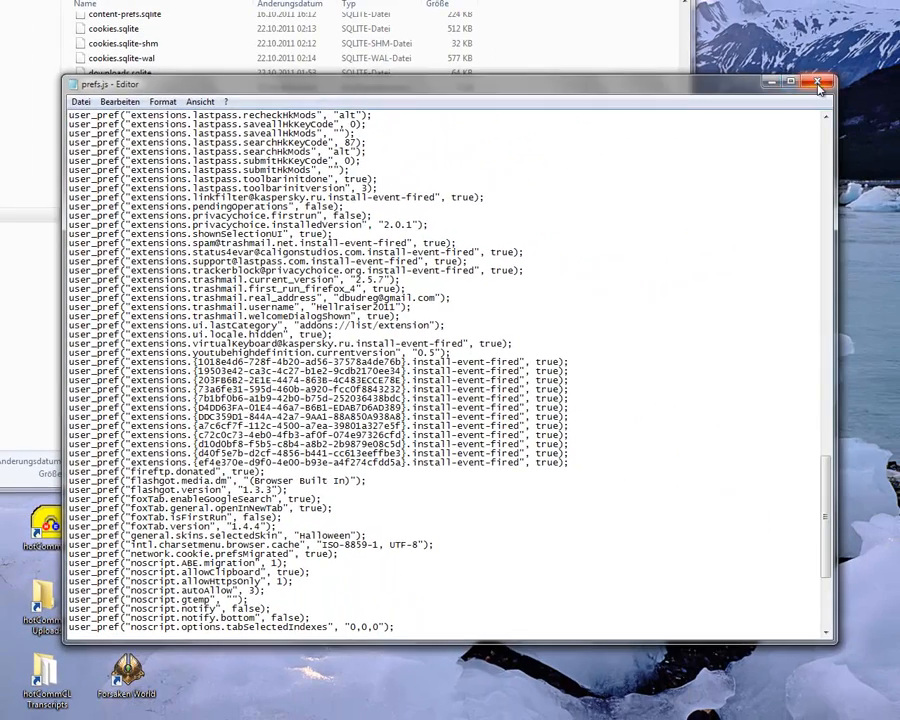
pyautogui.click(814, 87)
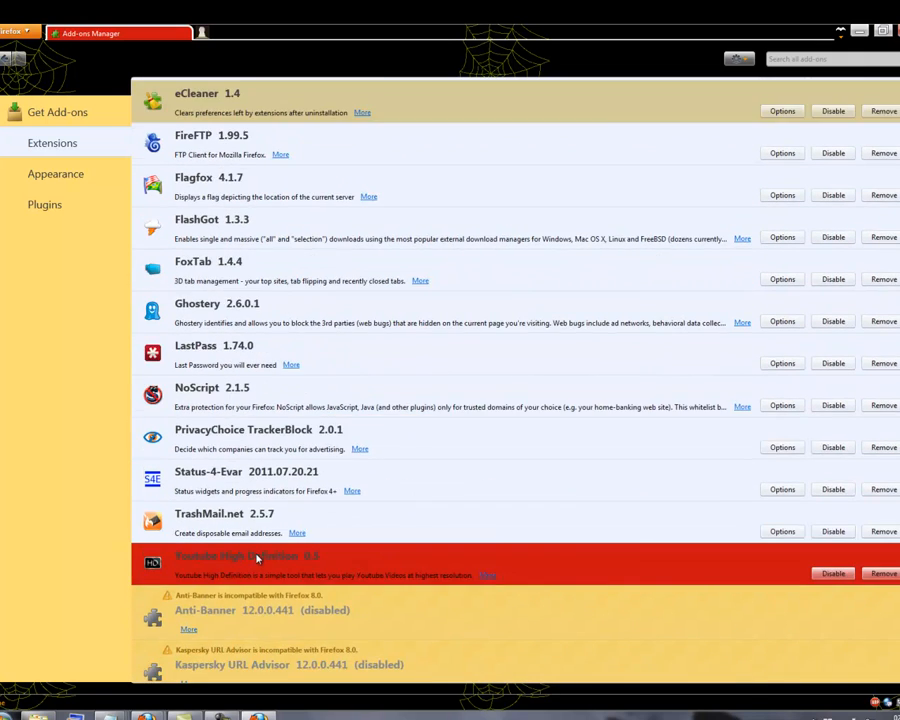
pyautogui.scroll(-3)
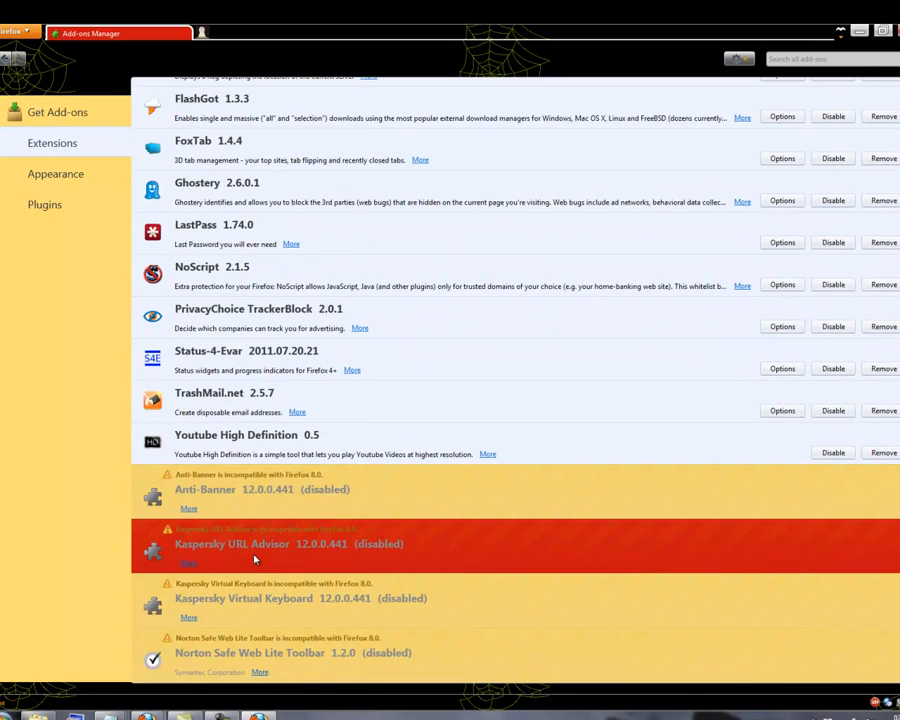
pyautogui.scroll(3)
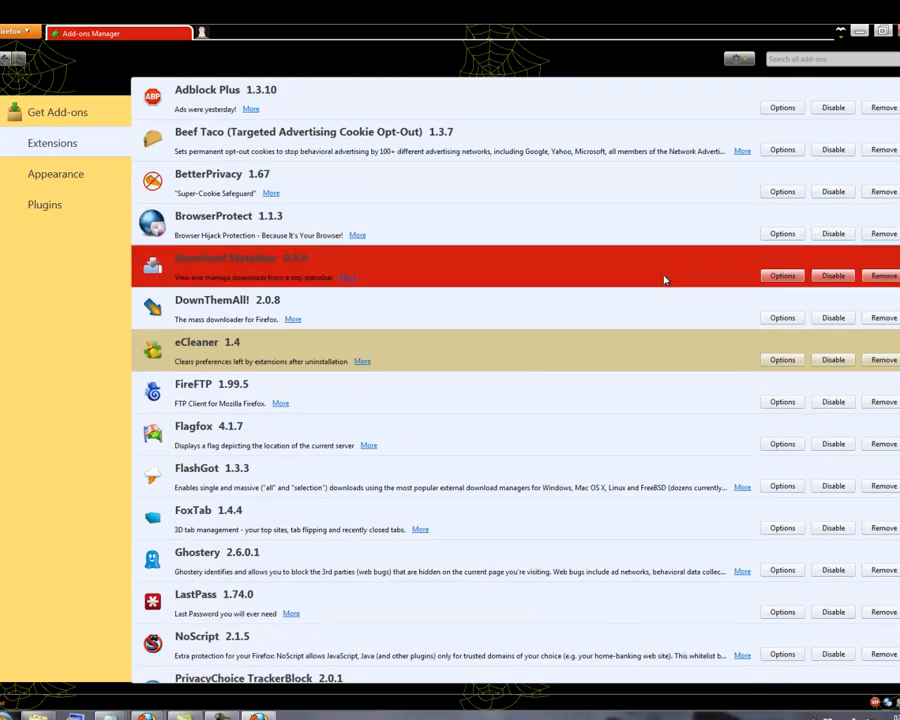
pyautogui.scroll(-3)
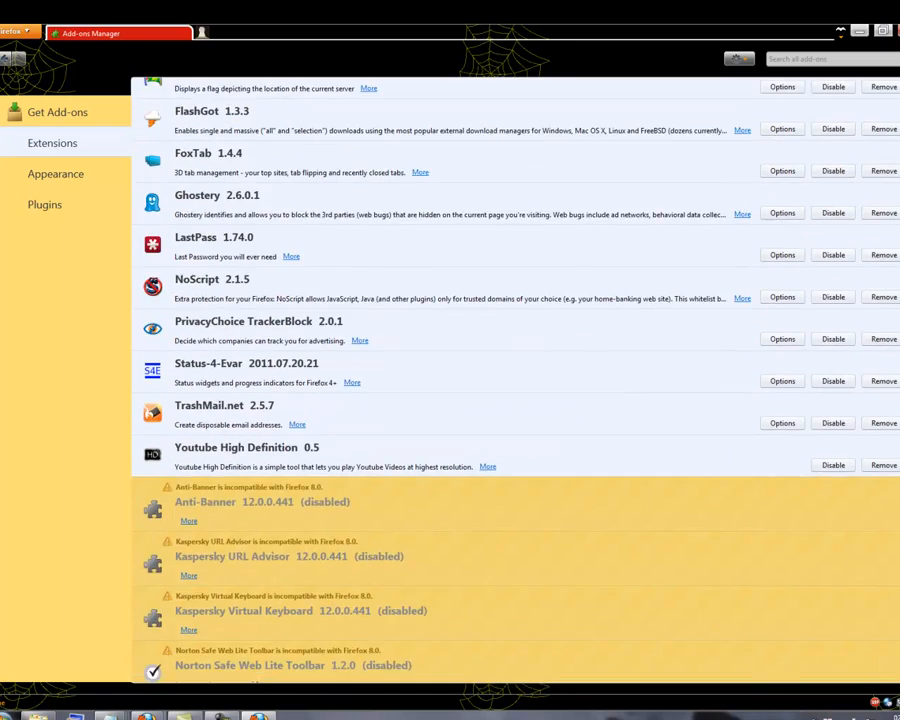
pyautogui.scroll(3)
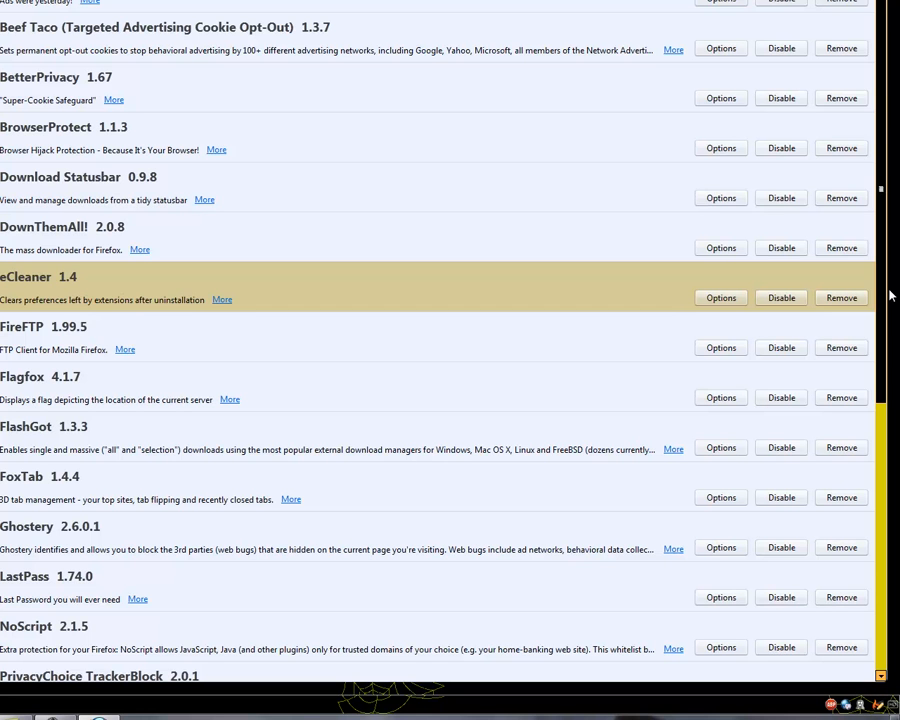
pyautogui.scroll(-3)
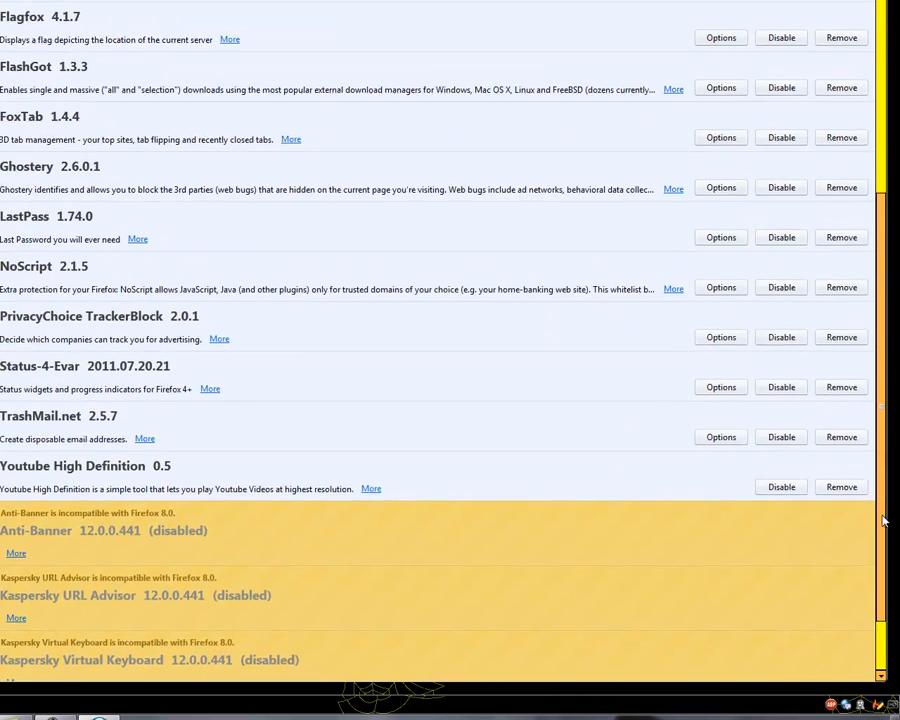
pyautogui.scroll(3)
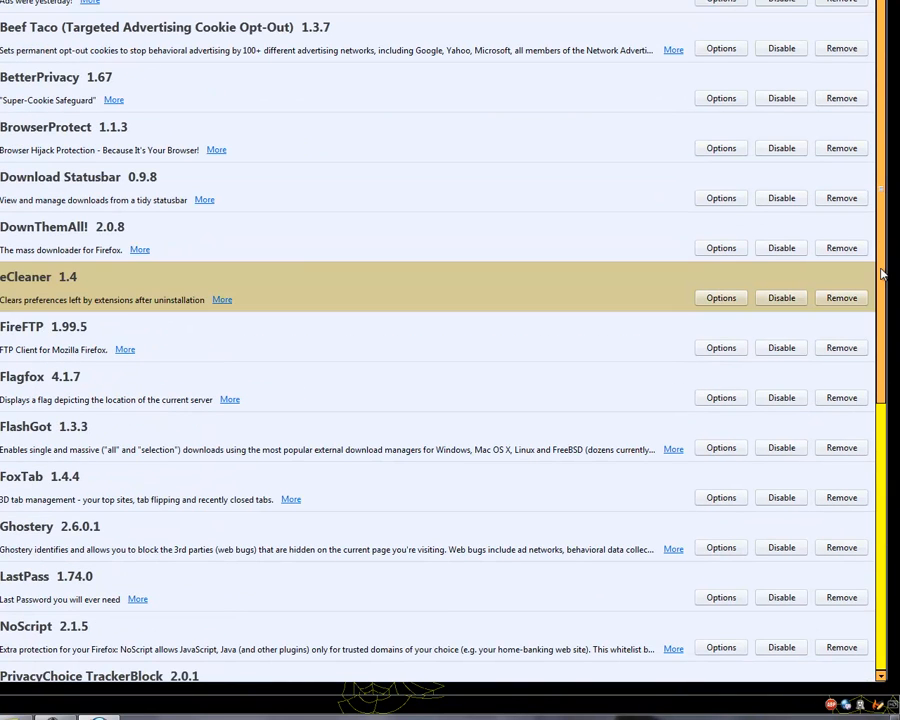
pyautogui.scroll(-3)
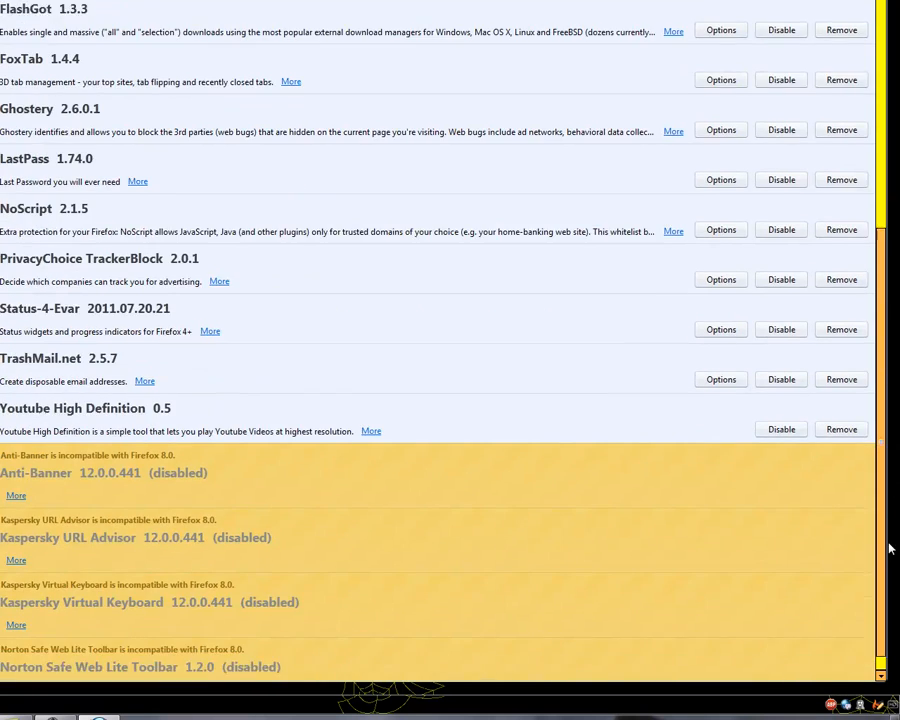
pyautogui.scroll(3)
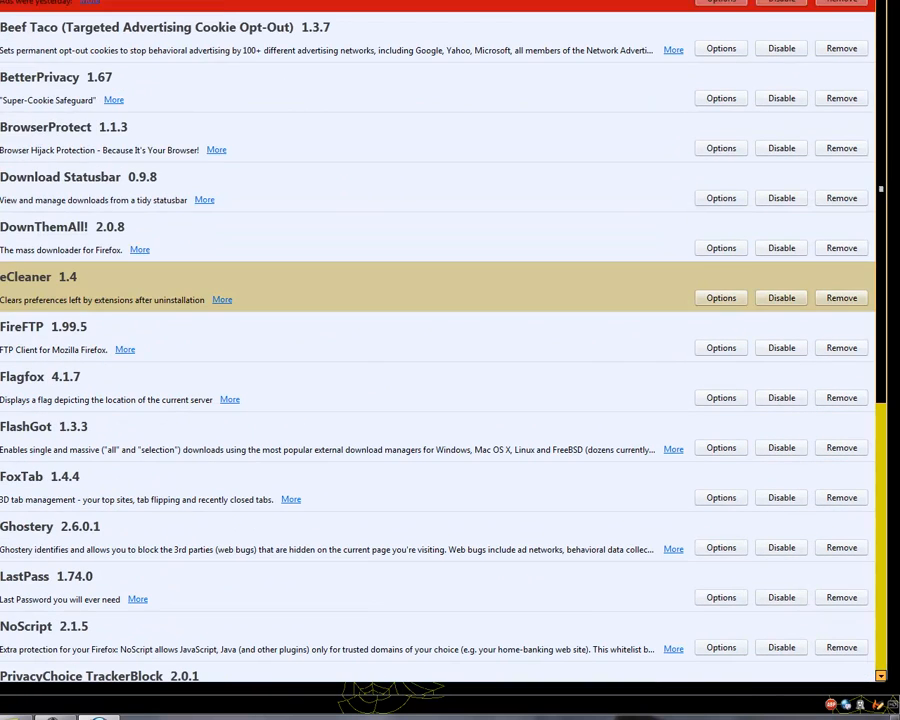